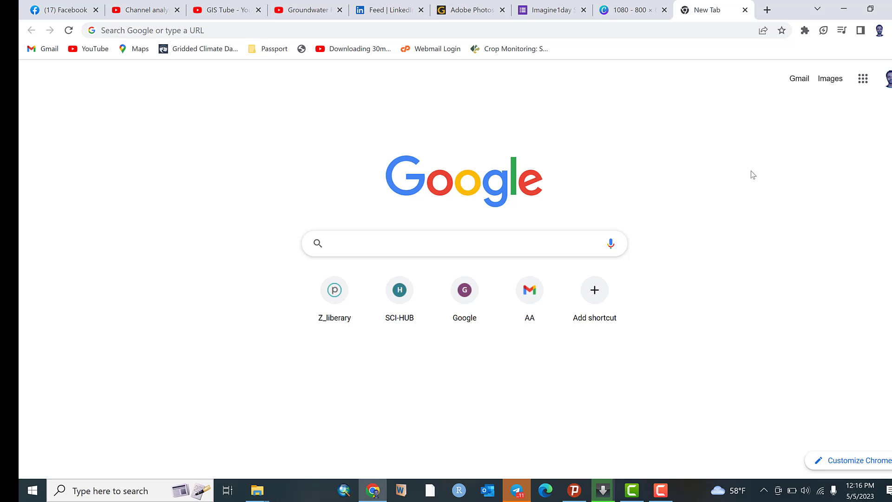
Search Google for 'QGIS' via the 'qgis - Google Search' suggestion.
{"action": "left_click", "coordinate": [463, 243]}
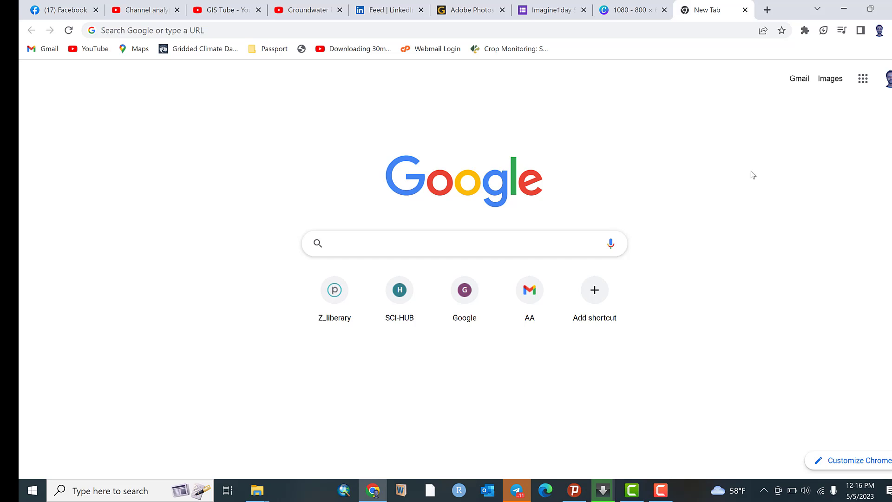
{"action": "left_click", "coordinate": [460, 243]}
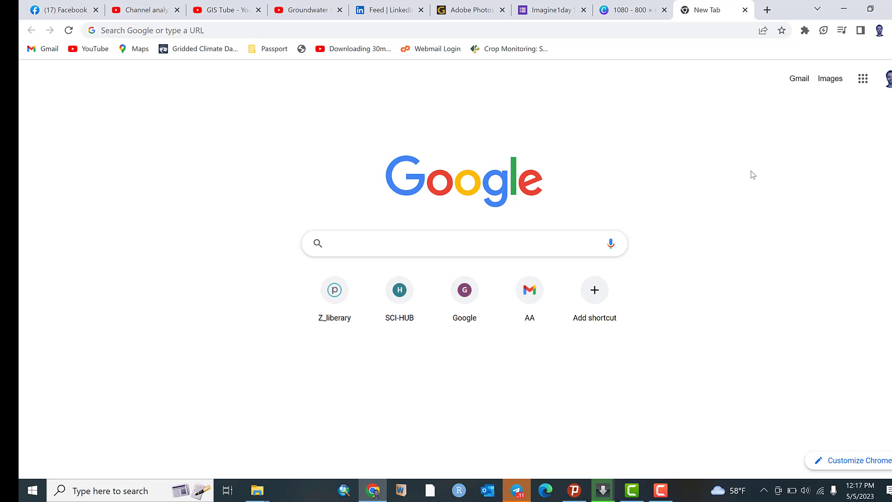
{"action": "left_click", "coordinate": [464, 243]}
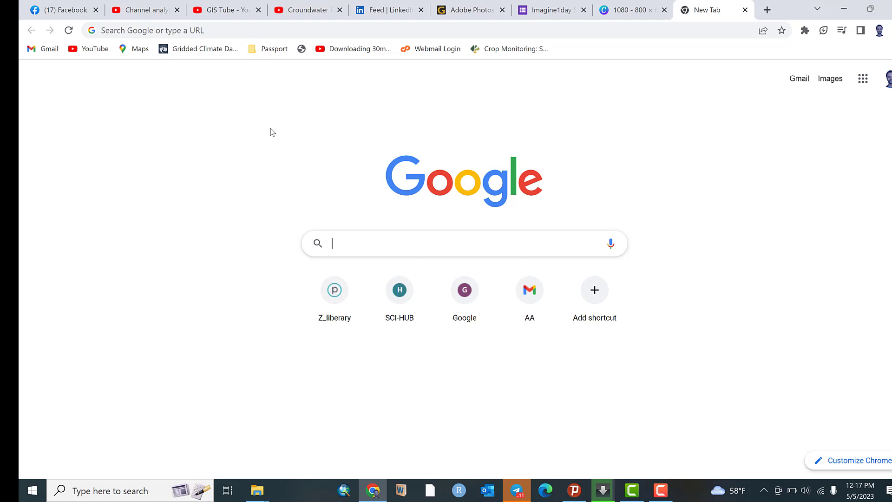
{"action": "mouse_move", "coordinate": [697, 254]}
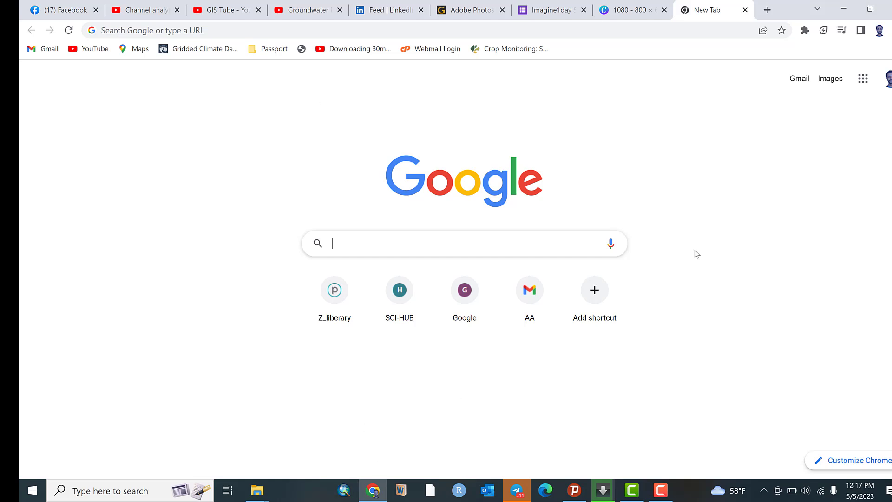
{"action": "mouse_move", "coordinate": [747, 200]}
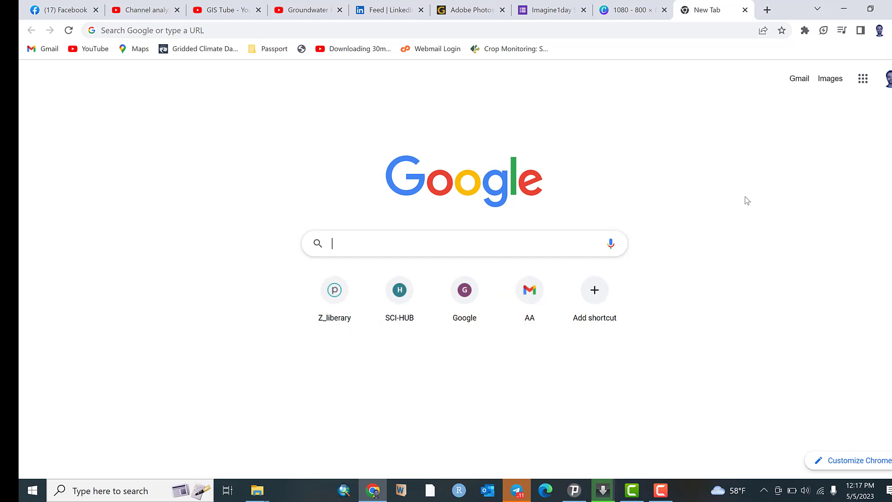
{"action": "mouse_move", "coordinate": [397, 263]}
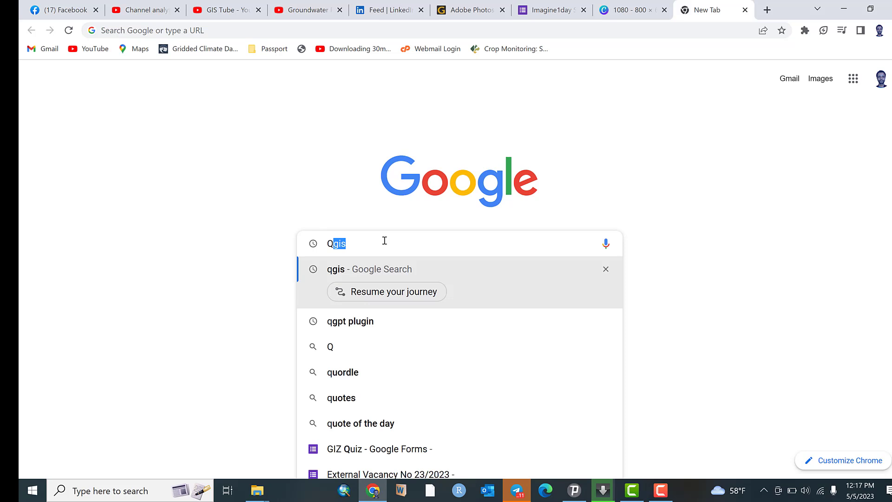
{"action": "type", "text": "QGIS"}
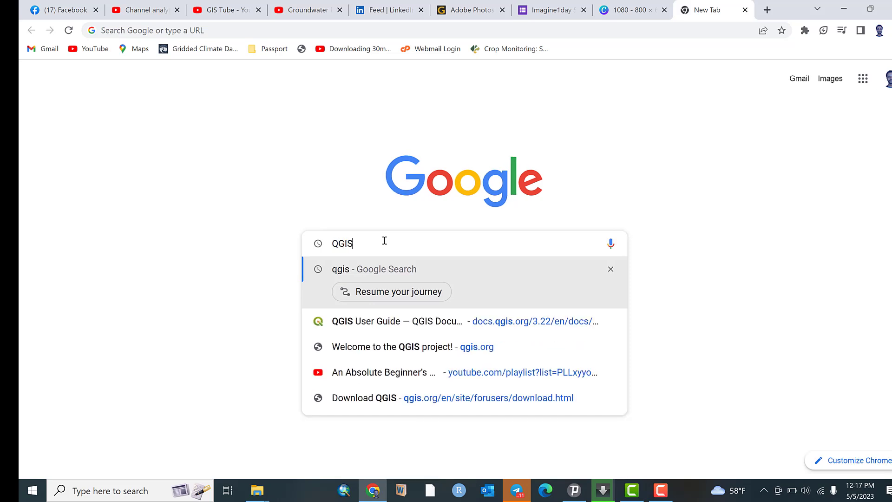
{"action": "left_click", "coordinate": [368, 269]}
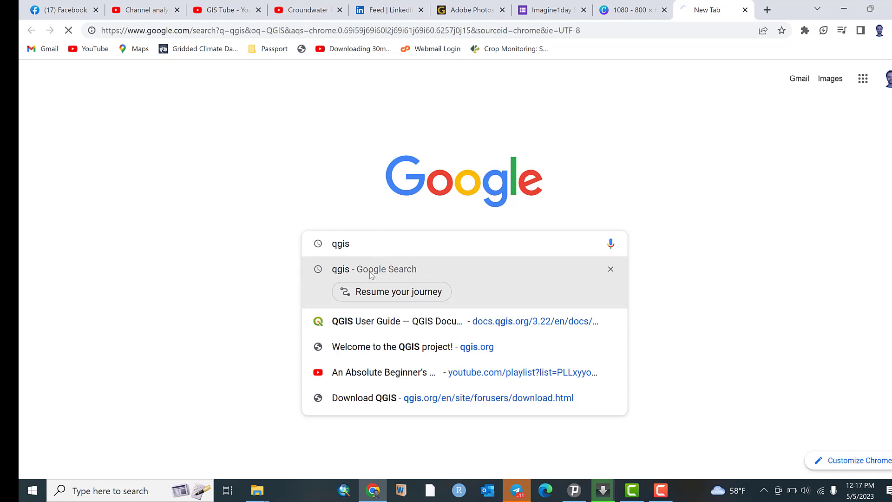
Browse the qgis results, including the official QGIS site and knowledge panel, then return to top.
{"action": "left_click", "coordinate": [375, 269]}
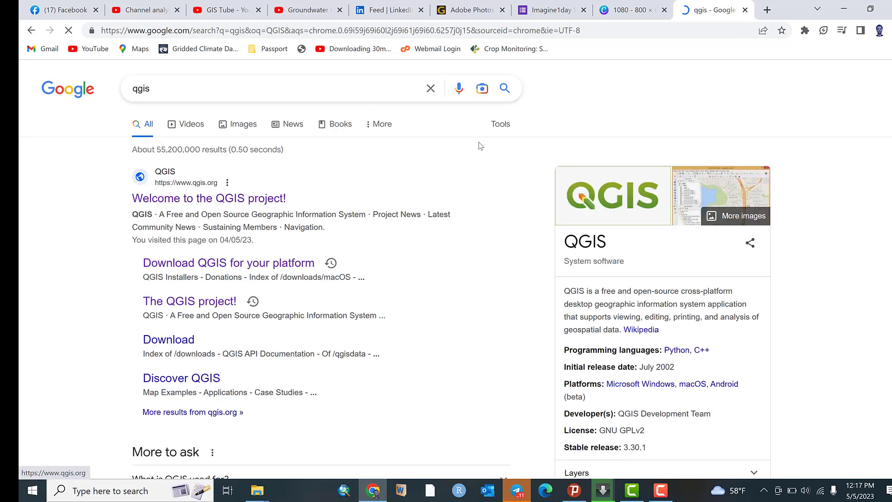
{"action": "scroll", "scroll_direction": "down", "scroll_amount": 3}
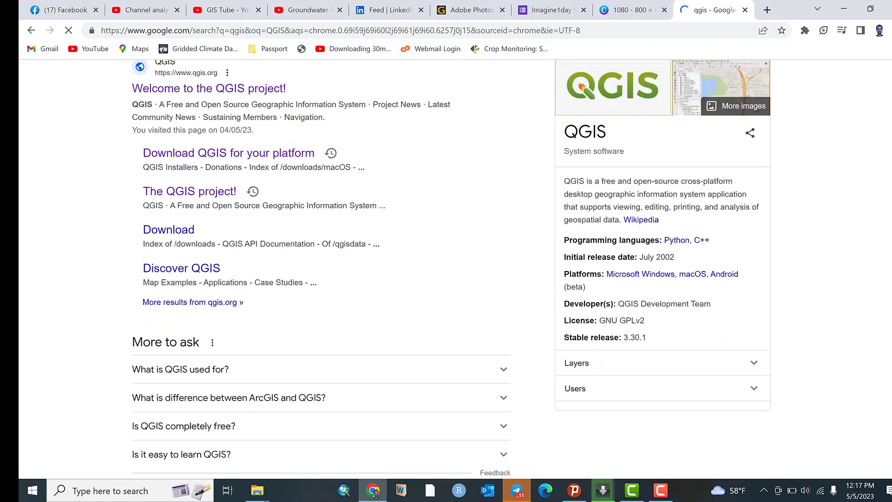
{"action": "scroll", "scroll_direction": "up", "scroll_amount": 3}
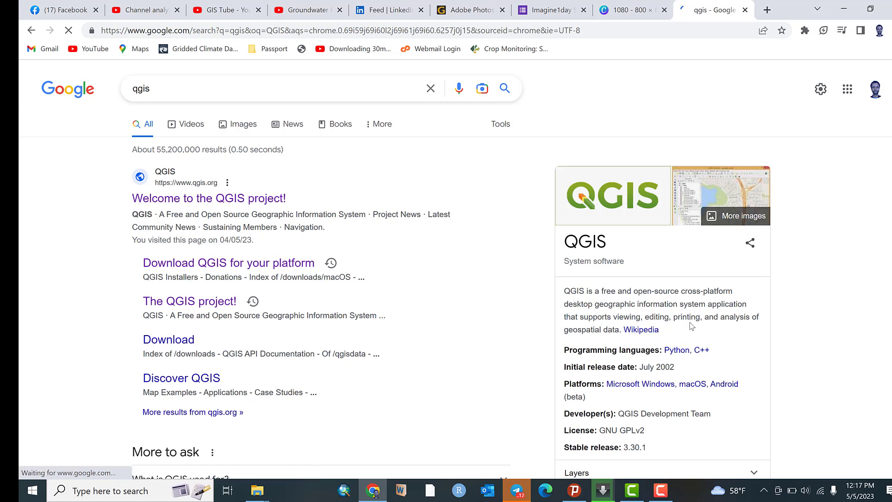
{"action": "mouse_move", "coordinate": [724, 333]}
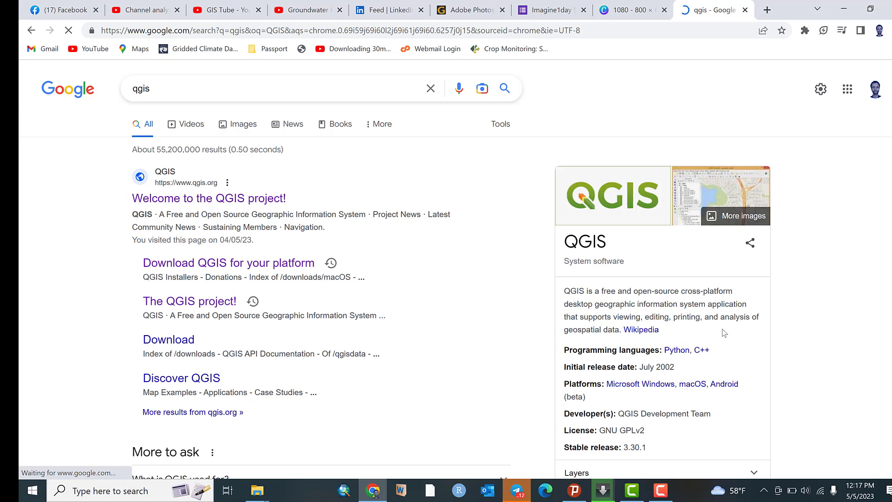
{"action": "scroll", "scroll_direction": "down", "scroll_amount": 3}
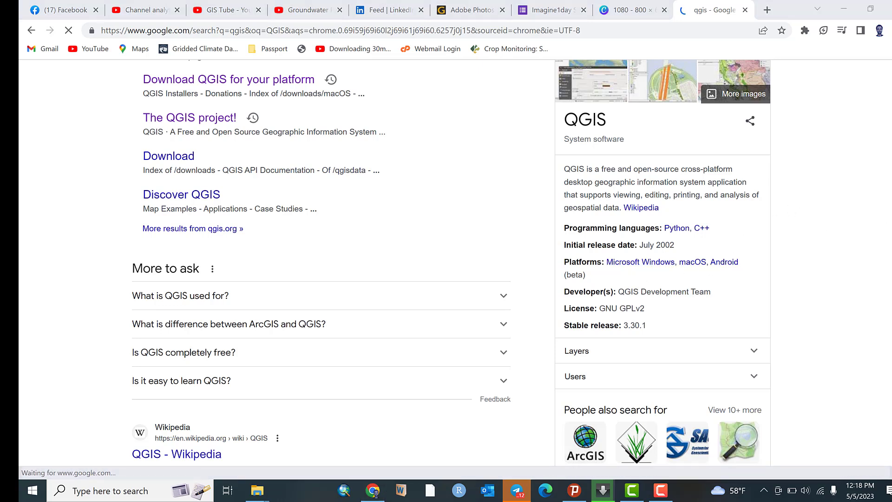
{"action": "mouse_move", "coordinate": [614, 261]}
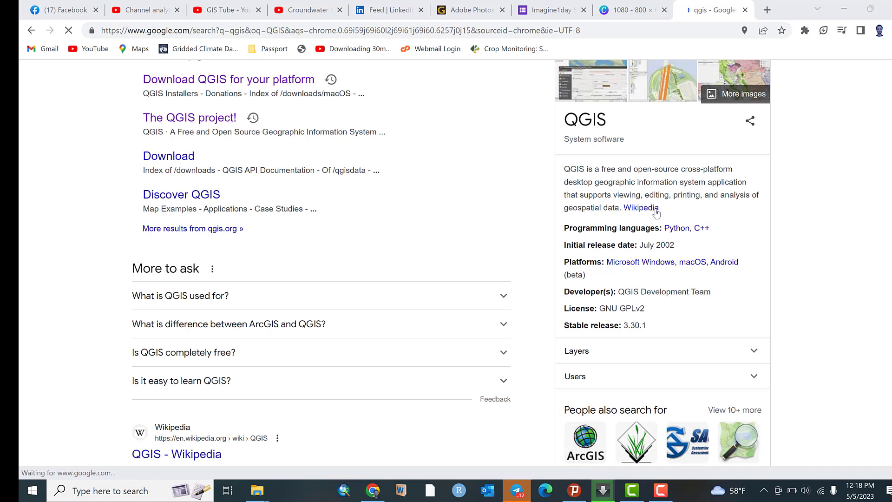
{"action": "mouse_move", "coordinate": [669, 328]}
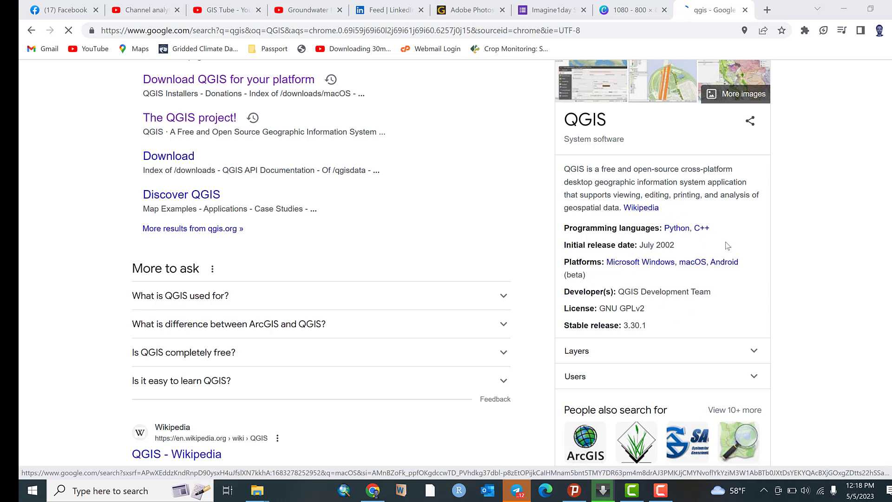
{"action": "mouse_move", "coordinate": [760, 246]}
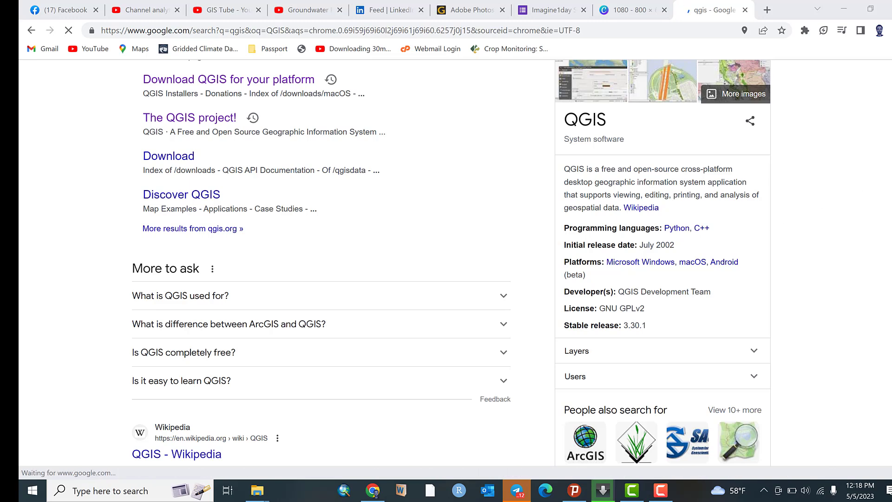
{"action": "scroll", "scroll_direction": "up", "scroll_amount": 3}
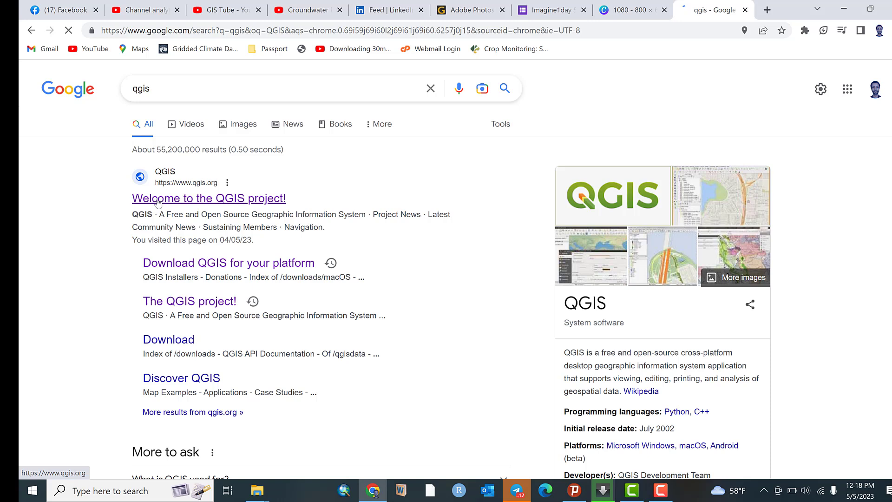
{"action": "mouse_move", "coordinate": [210, 206]}
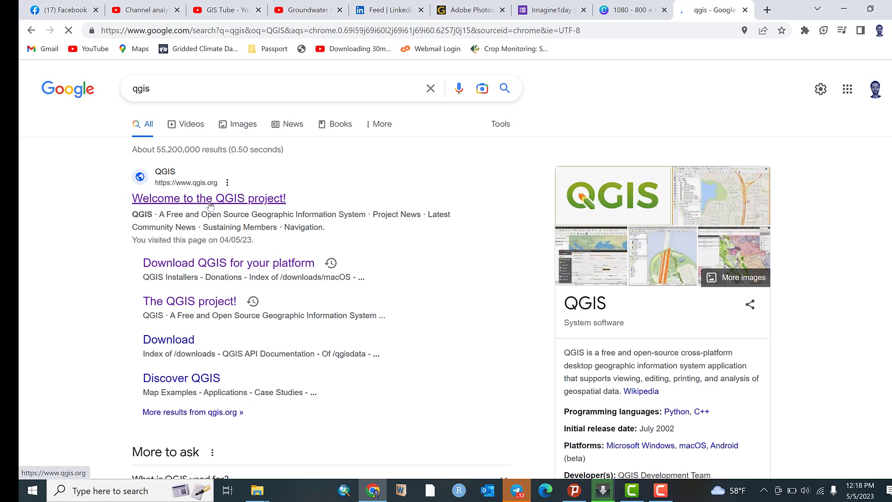
Open qgis.org and scroll down to the Download Now and Support QGIS buttons.
{"action": "left_click", "coordinate": [209, 197]}
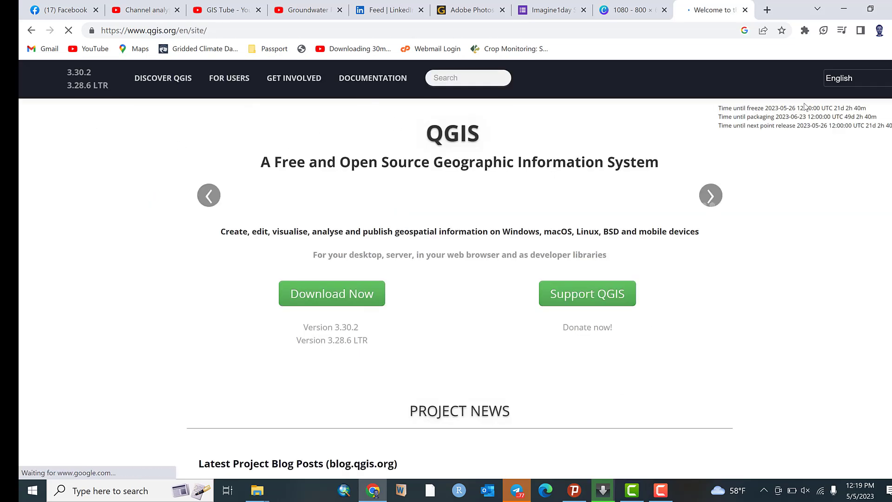
{"action": "scroll", "scroll_direction": "down", "scroll_amount": 3}
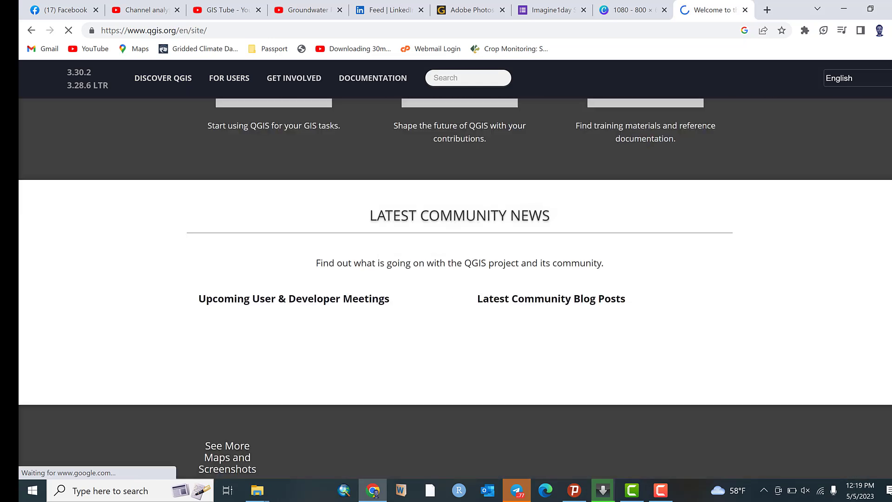
{"action": "scroll", "scroll_direction": "up", "scroll_amount": 3}
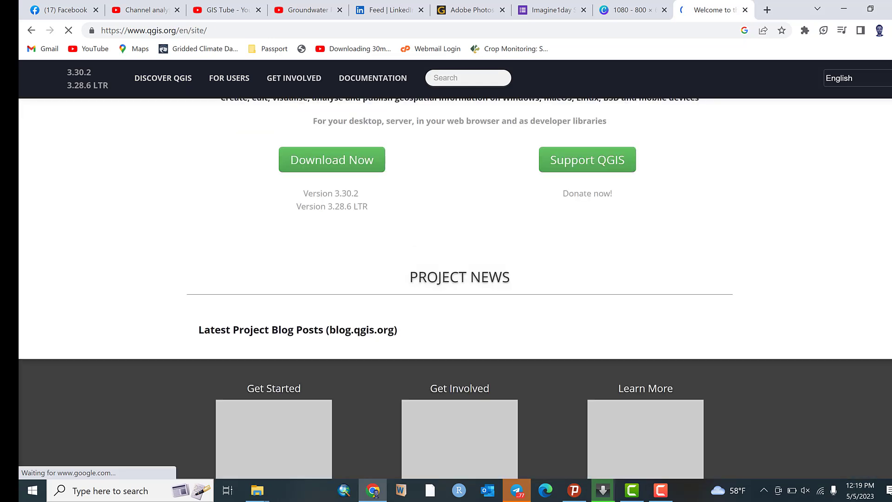
{"action": "scroll", "scroll_direction": "up", "scroll_amount": 3}
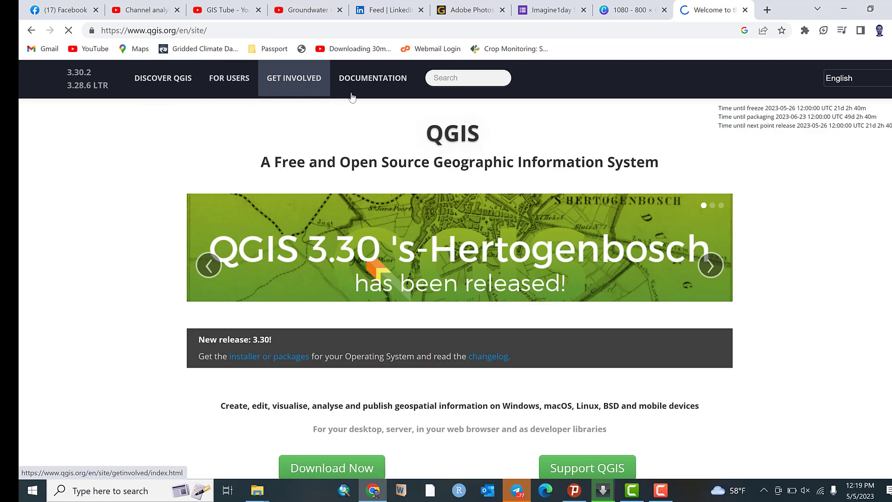
{"action": "scroll", "scroll_direction": "down", "scroll_amount": 3}
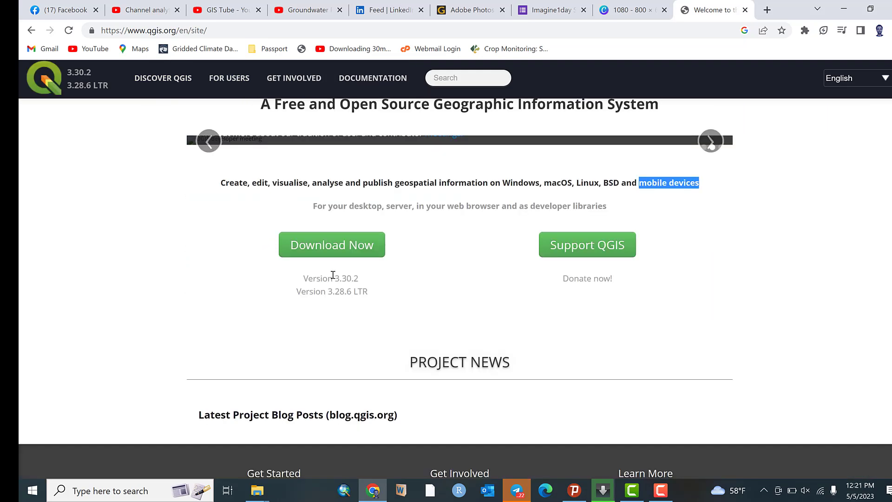
{"action": "mouse_move", "coordinate": [586, 245]}
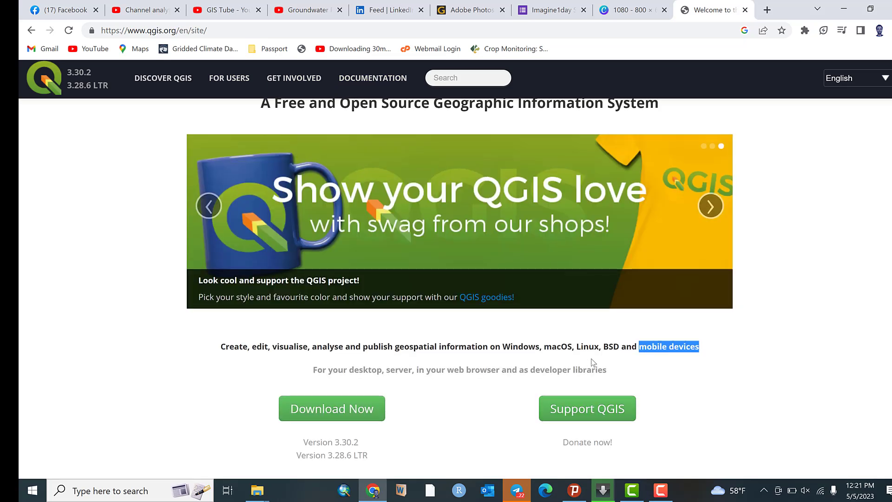
{"action": "scroll", "scroll_direction": "down", "scroll_amount": 3}
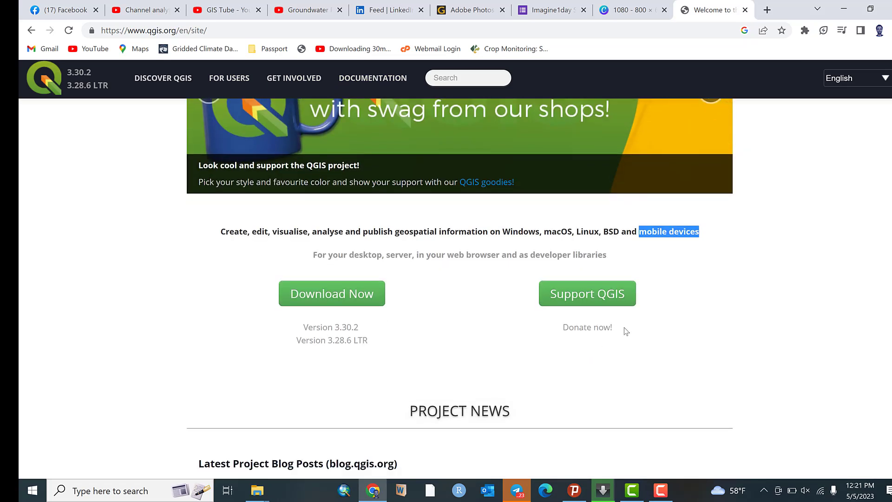
{"action": "mouse_move", "coordinate": [587, 293]}
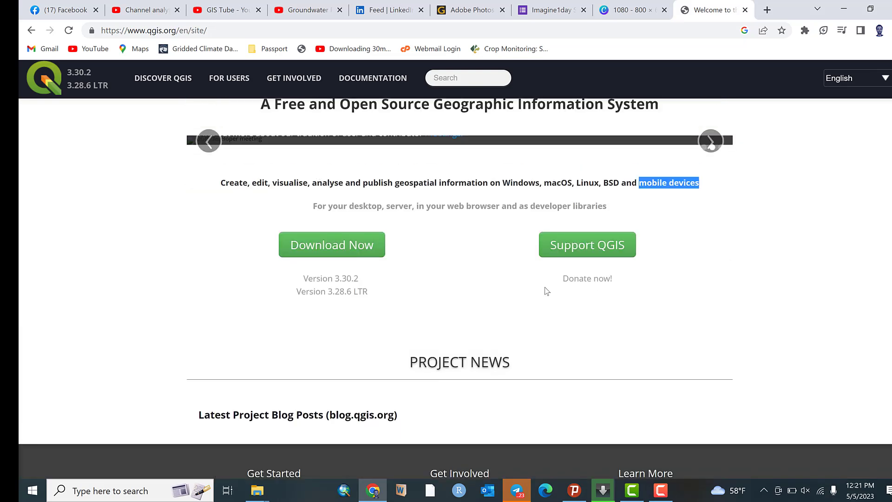
{"action": "mouse_move", "coordinate": [597, 217]}
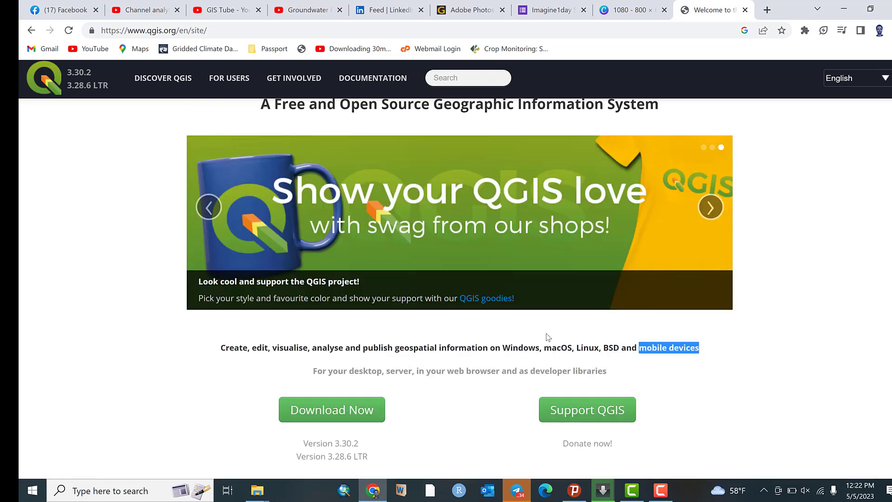
{"action": "scroll", "scroll_direction": "down", "scroll_amount": 3}
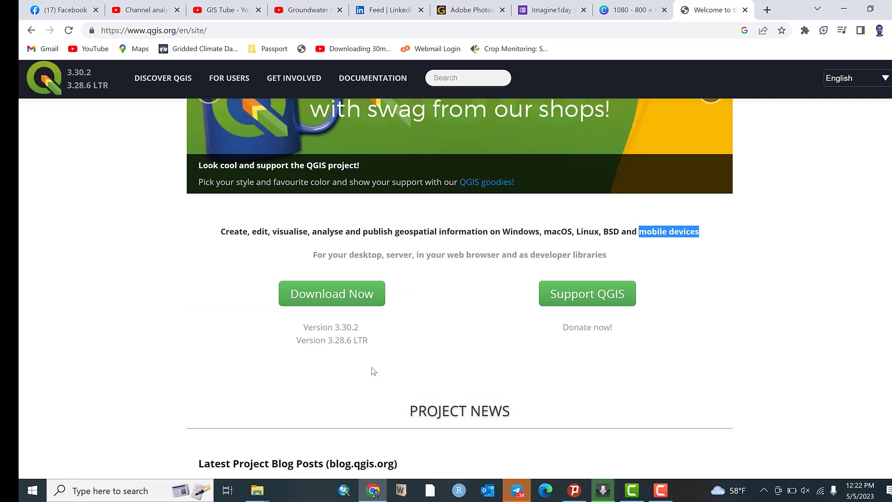
{"action": "scroll", "scroll_direction": "down", "scroll_amount": 3}
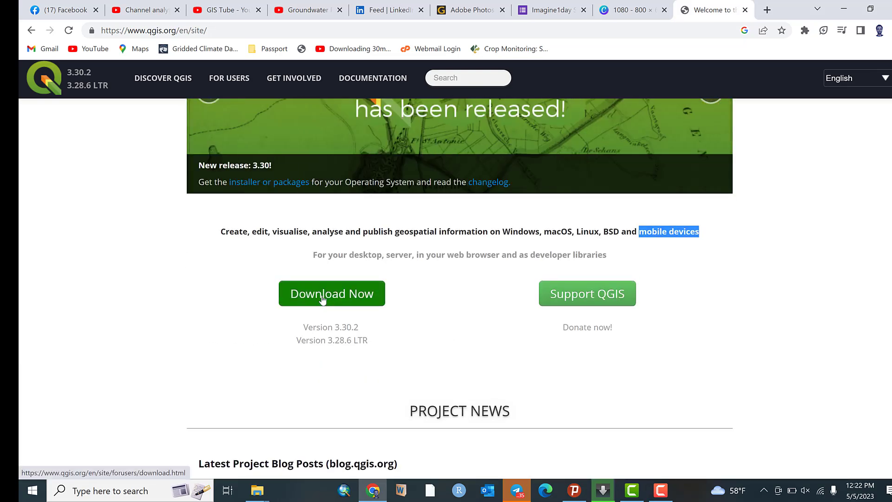
Go to the QGIS download page and expand the Download for Windows installers.
{"action": "left_click", "coordinate": [332, 294]}
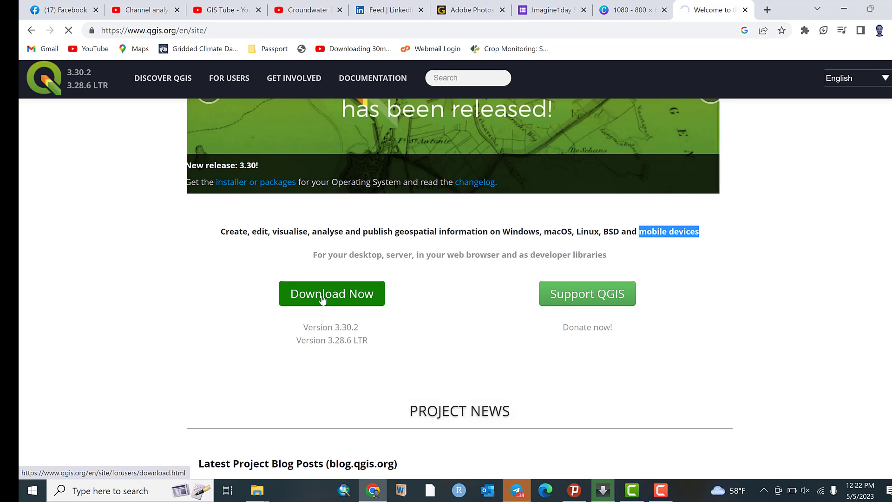
{"action": "left_click", "coordinate": [331, 294]}
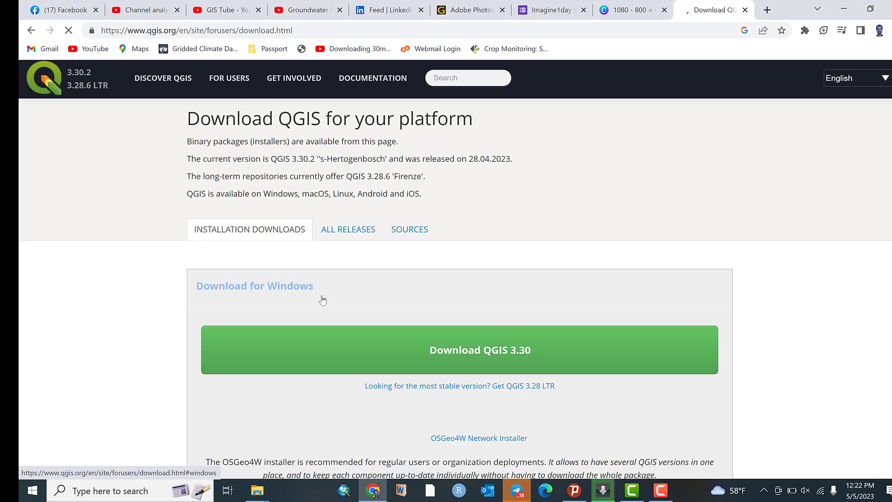
{"action": "scroll", "scroll_direction": "down", "scroll_amount": 3}
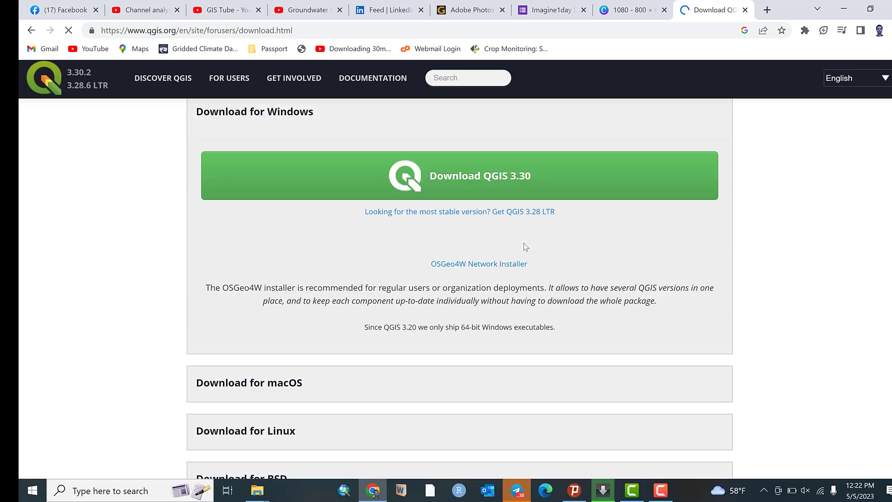
{"action": "scroll", "scroll_direction": "up", "scroll_amount": 3}
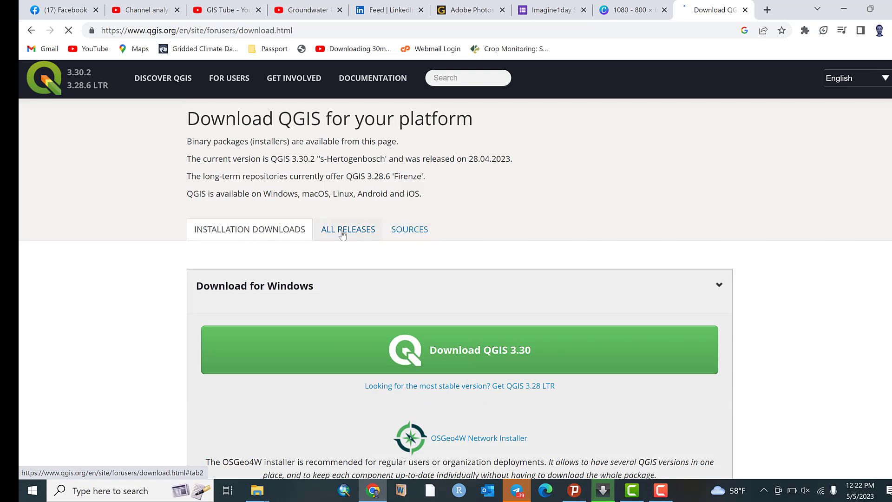
View the ALL RELEASES list, then the SOURCES section of the download page.
{"action": "left_click", "coordinate": [348, 229]}
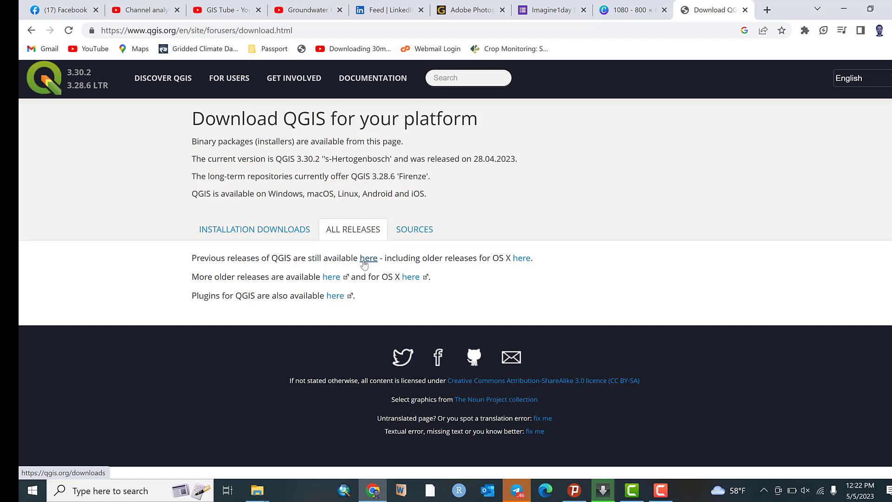
{"action": "mouse_move", "coordinate": [406, 264]}
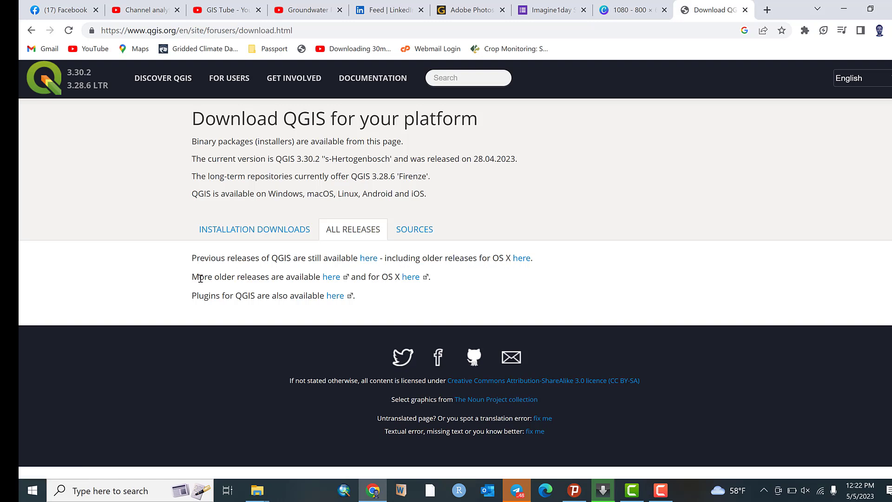
{"action": "mouse_move", "coordinate": [329, 284]}
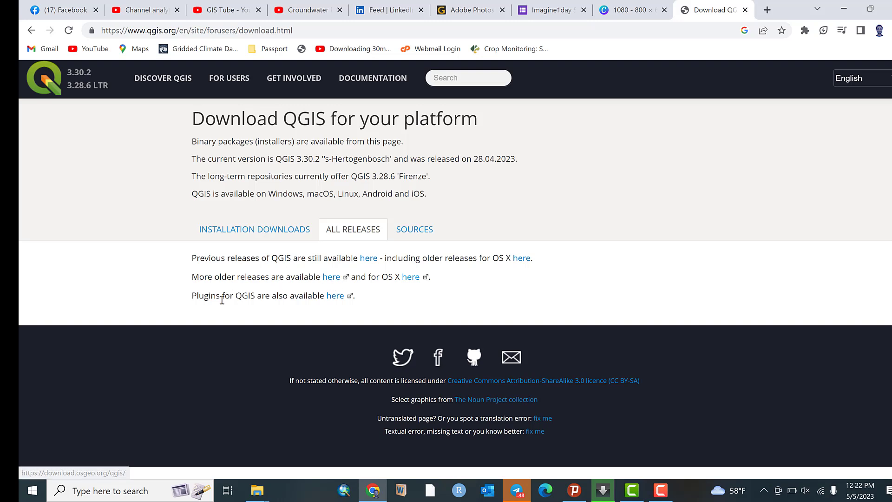
{"action": "mouse_move", "coordinate": [206, 294]}
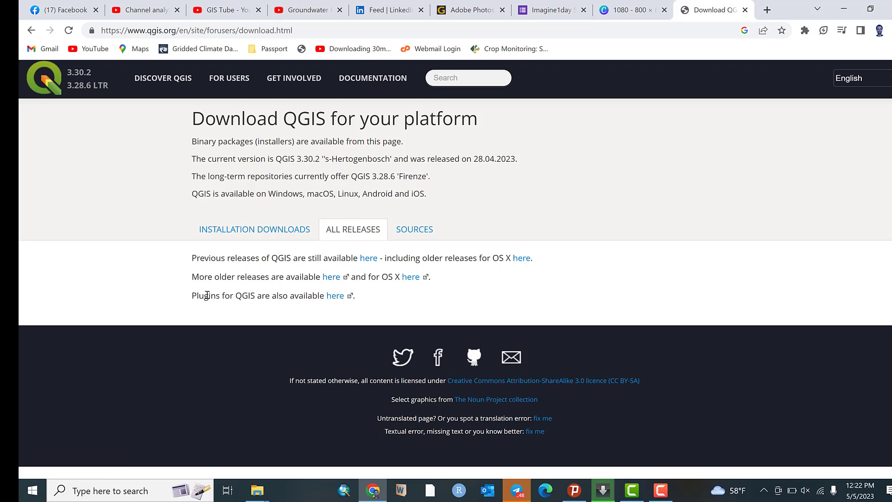
{"action": "mouse_move", "coordinate": [408, 245]}
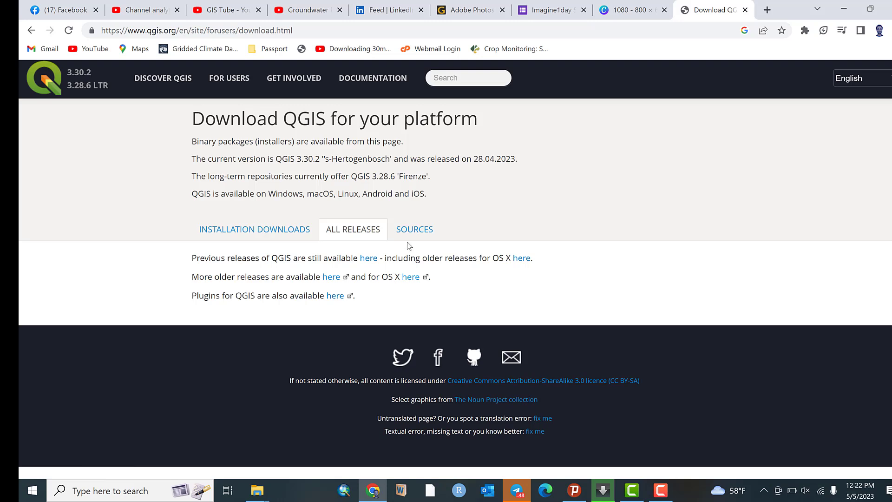
{"action": "left_click", "coordinate": [413, 228]}
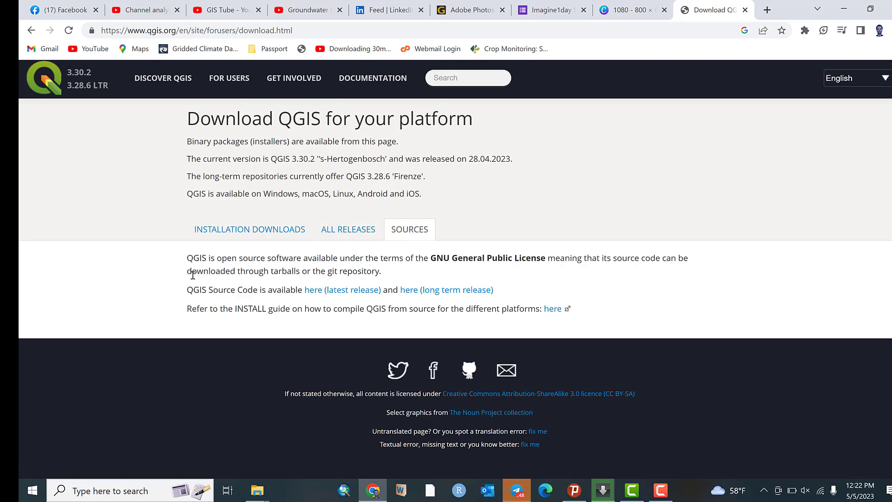
{"action": "mouse_move", "coordinate": [173, 296]}
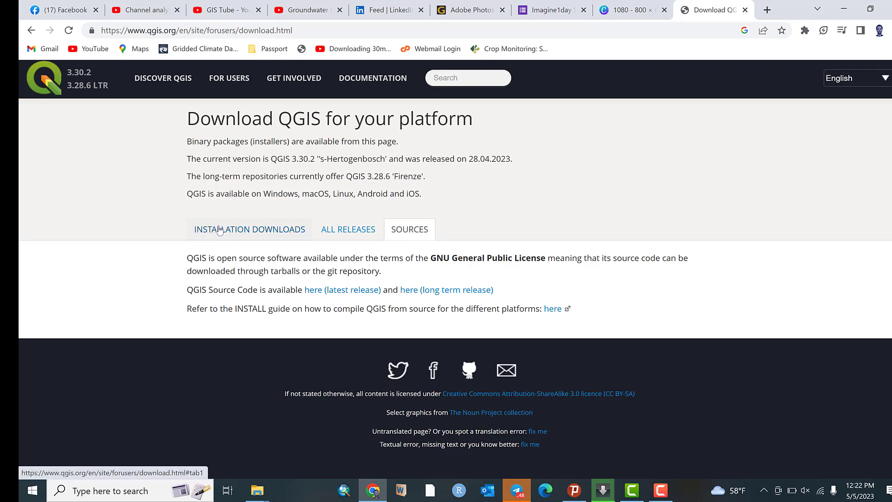
Return to Installation Downloads and expand the download sections for other platforms.
{"action": "left_click", "coordinate": [249, 229]}
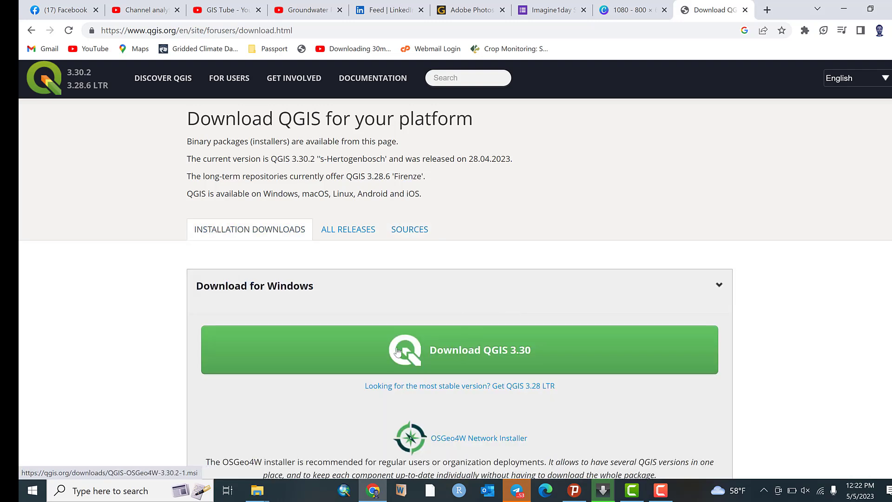
{"action": "mouse_move", "coordinate": [516, 292]}
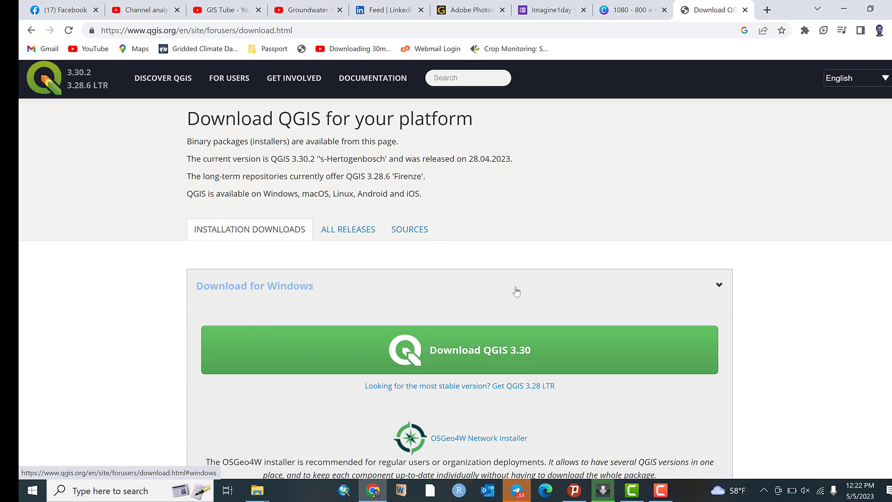
{"action": "scroll", "scroll_direction": "down", "scroll_amount": 3}
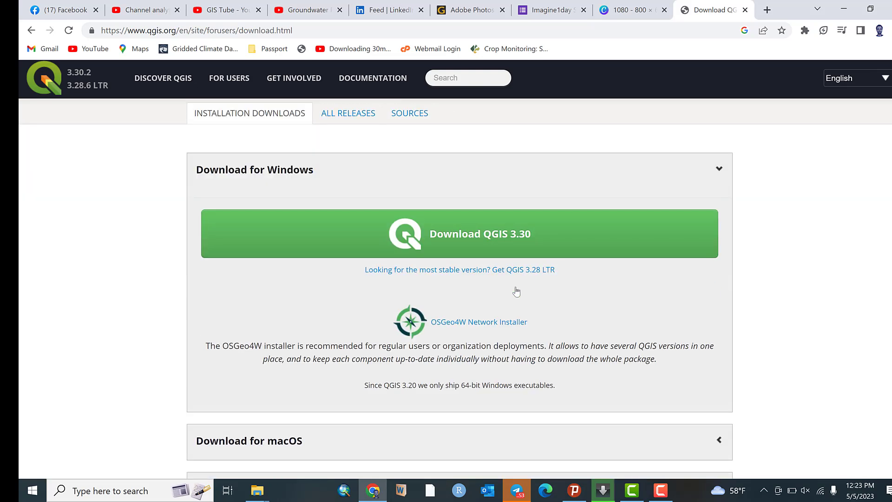
{"action": "mouse_move", "coordinate": [288, 217]}
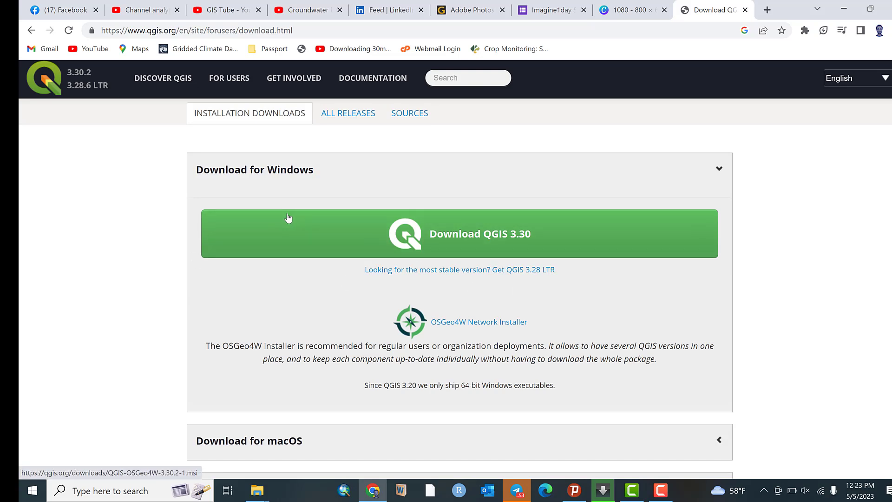
{"action": "mouse_move", "coordinate": [260, 237]}
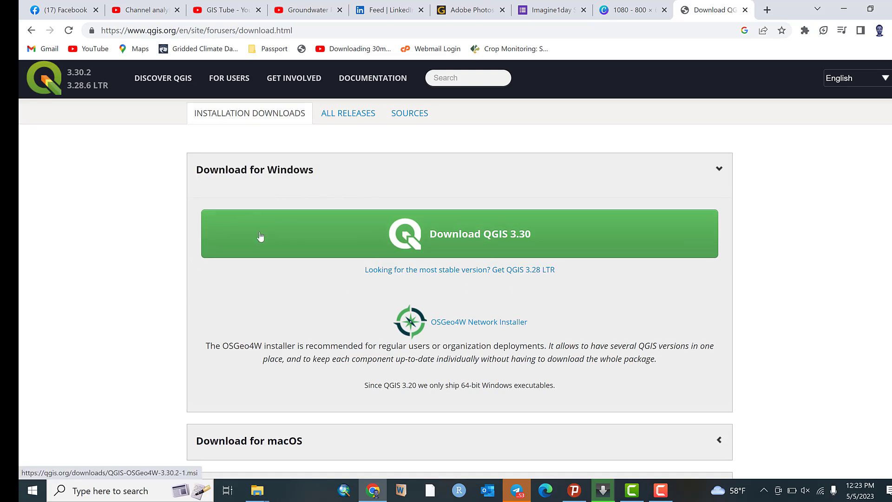
{"action": "scroll", "scroll_direction": "down", "scroll_amount": 3}
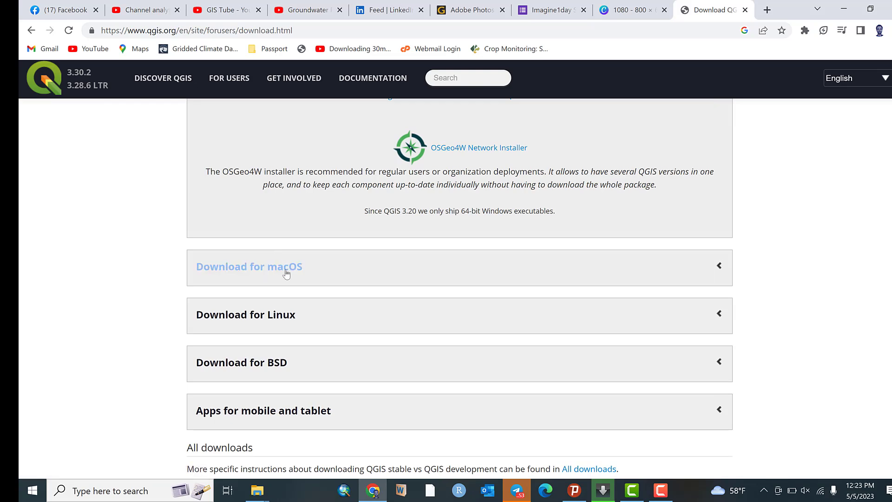
{"action": "left_click", "coordinate": [249, 266]}
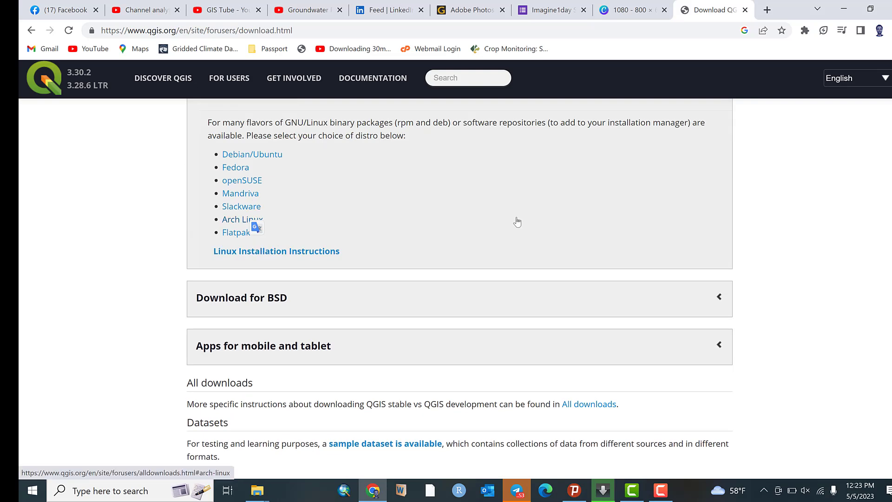
{"action": "scroll", "scroll_direction": "up", "scroll_amount": 3}
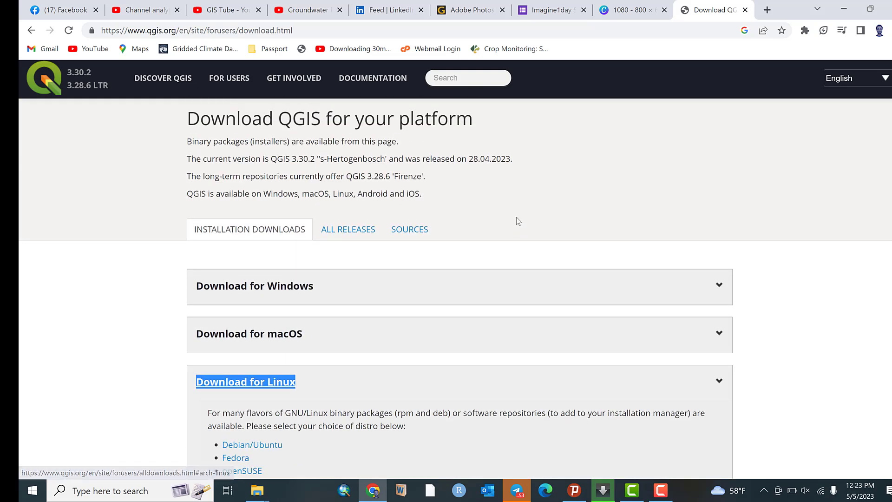
{"action": "mouse_move", "coordinate": [230, 289]}
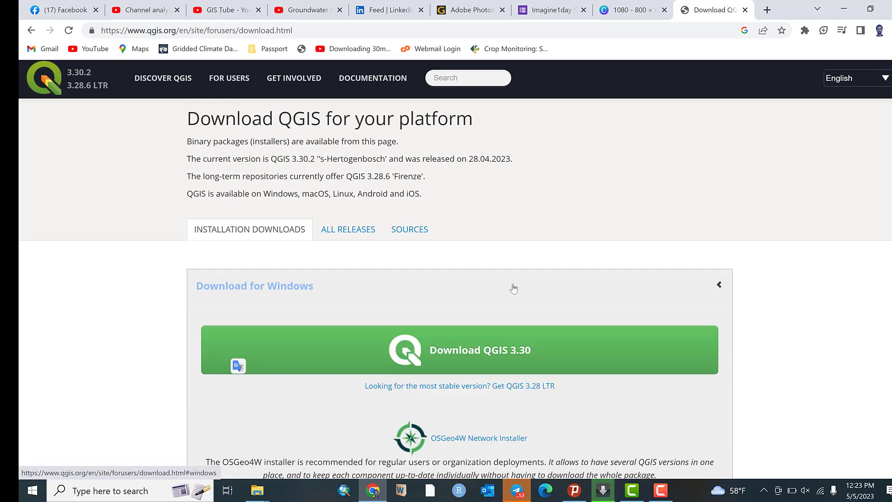
{"action": "scroll", "scroll_direction": "down", "scroll_amount": 3}
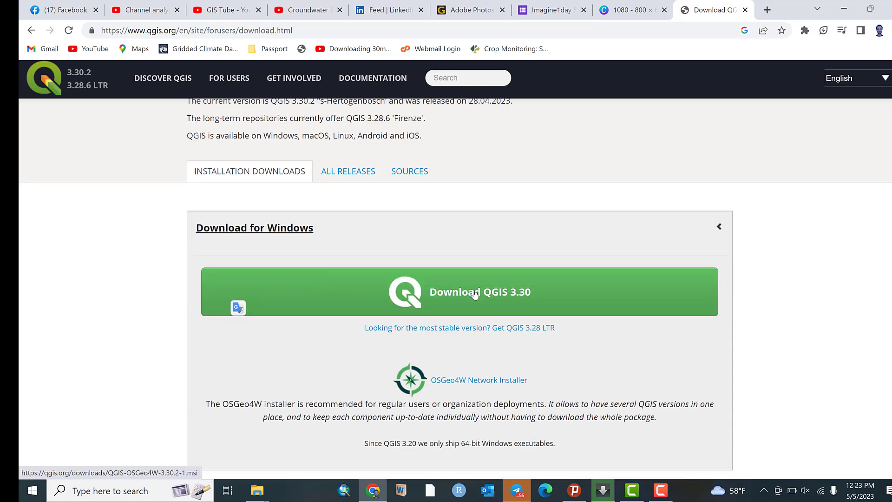
{"action": "mouse_move", "coordinate": [517, 301]}
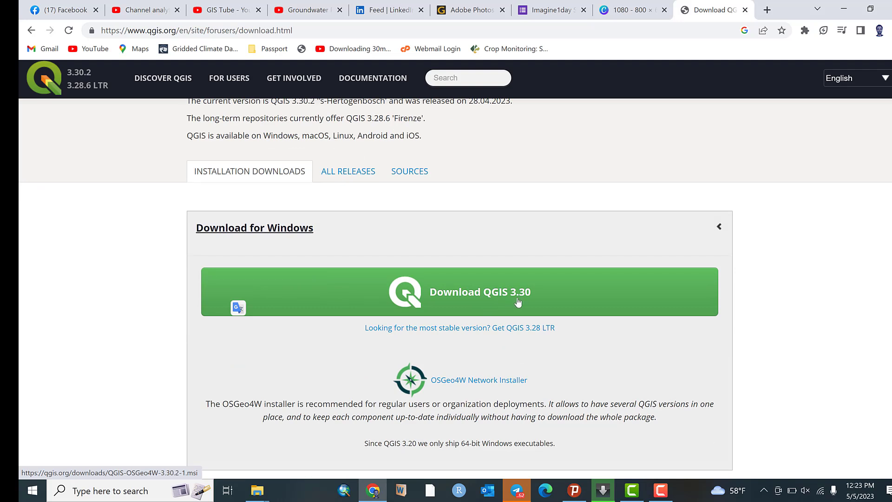
{"action": "mouse_move", "coordinate": [400, 294]}
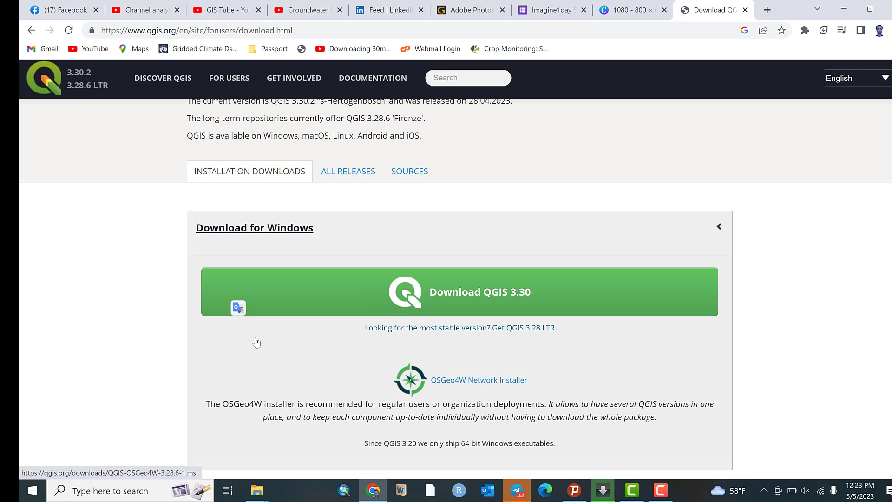
{"action": "mouse_move", "coordinate": [571, 335]}
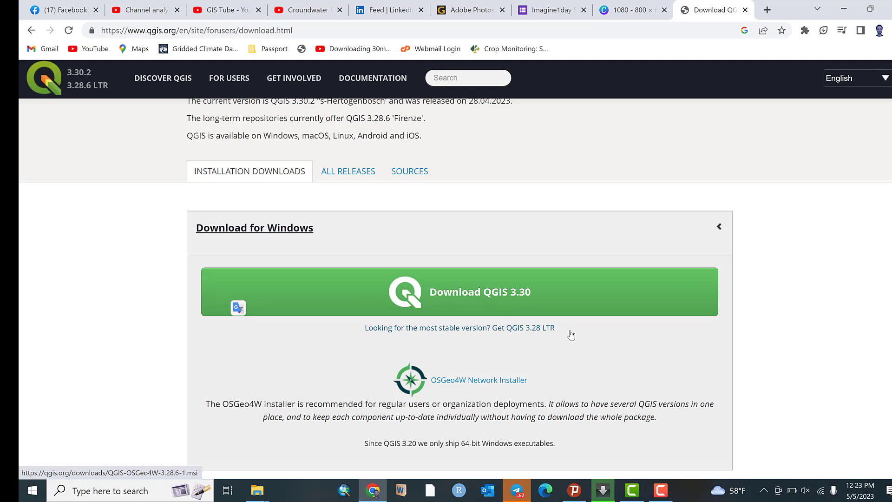
{"action": "mouse_move", "coordinate": [410, 340]}
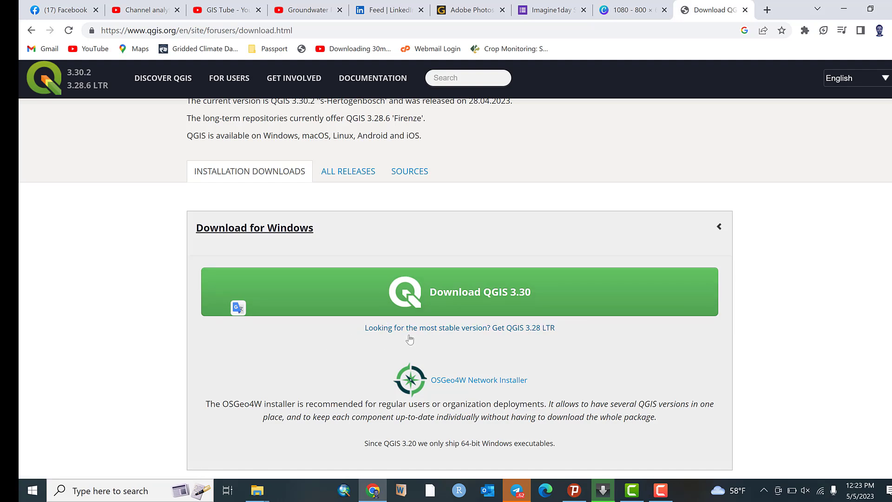
{"action": "mouse_move", "coordinate": [496, 338]}
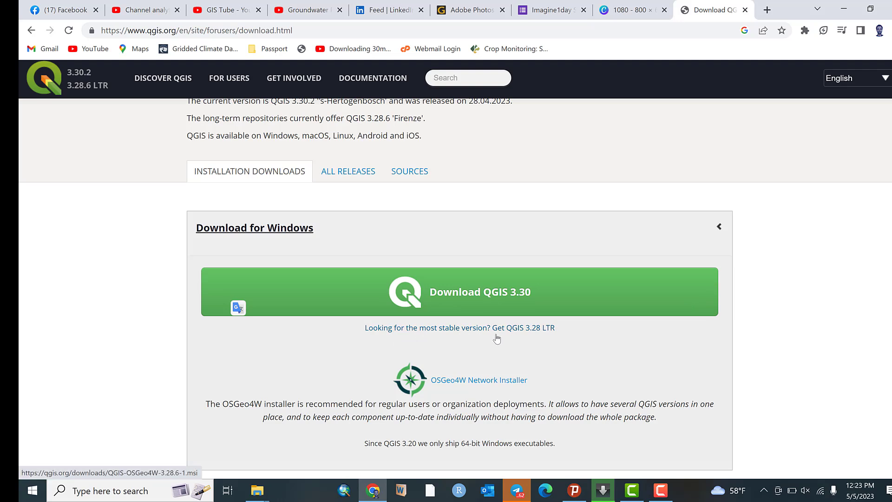
{"action": "mouse_move", "coordinate": [535, 335]}
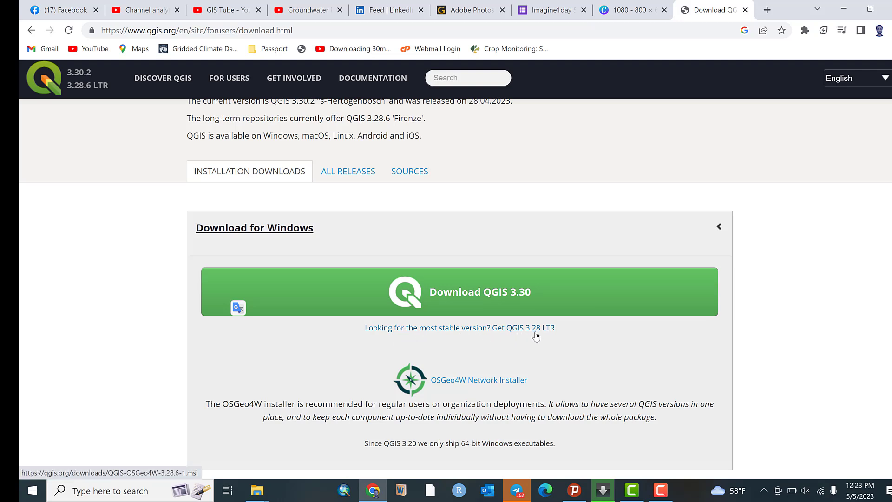
{"action": "mouse_move", "coordinate": [547, 336]}
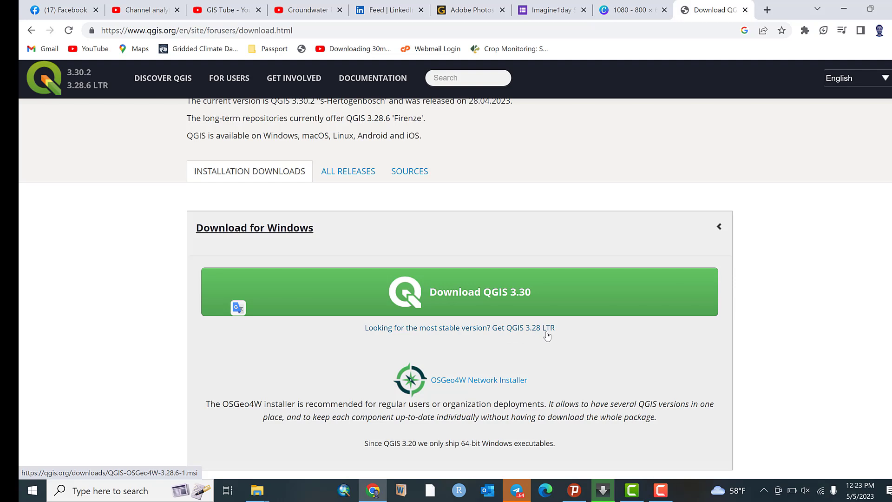
{"action": "mouse_move", "coordinate": [562, 347]}
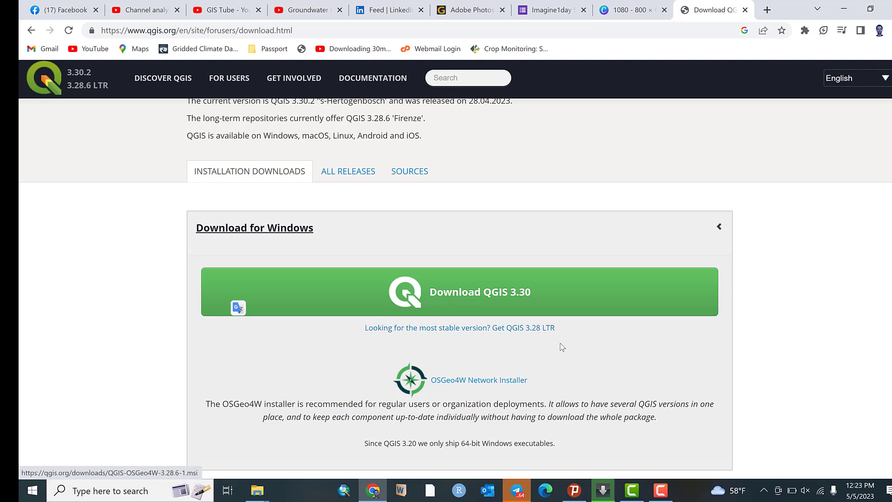
{"action": "mouse_move", "coordinate": [538, 340]}
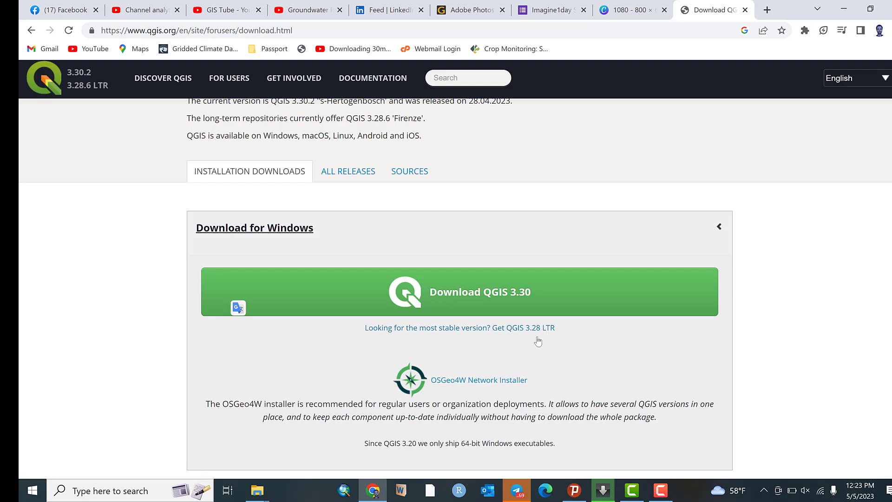
{"action": "mouse_move", "coordinate": [463, 365]}
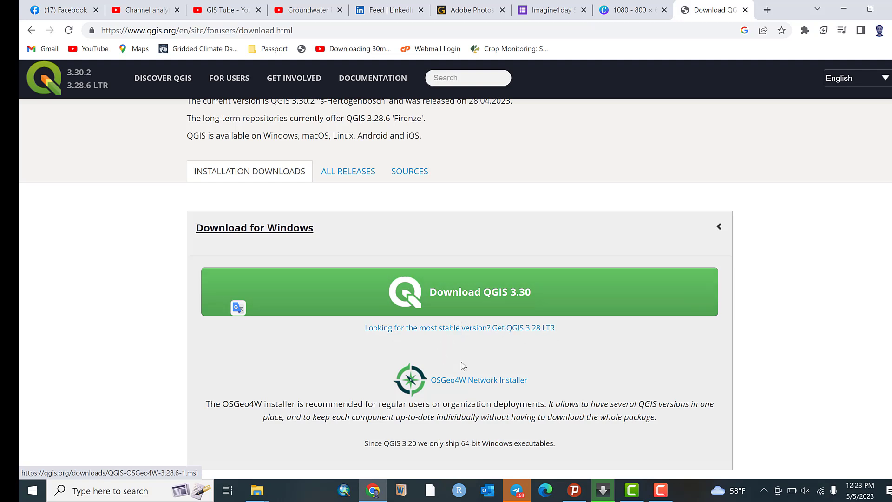
{"action": "mouse_move", "coordinate": [522, 337]}
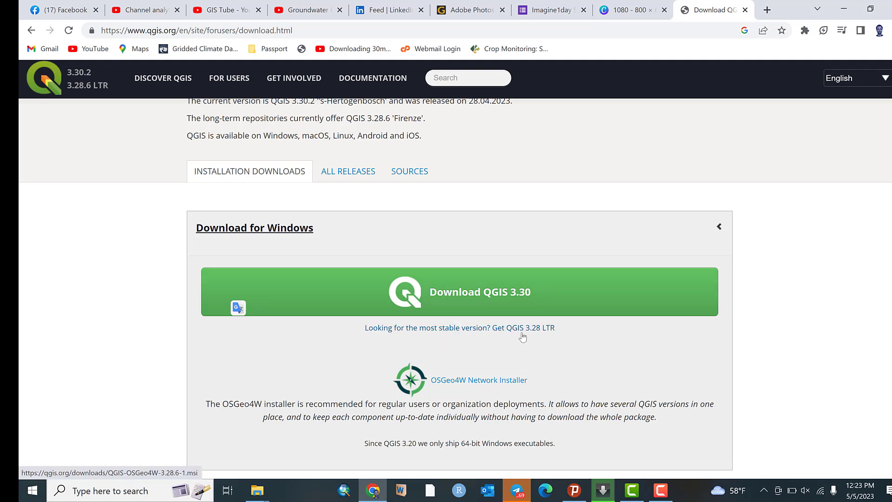
{"action": "mouse_move", "coordinate": [522, 334]}
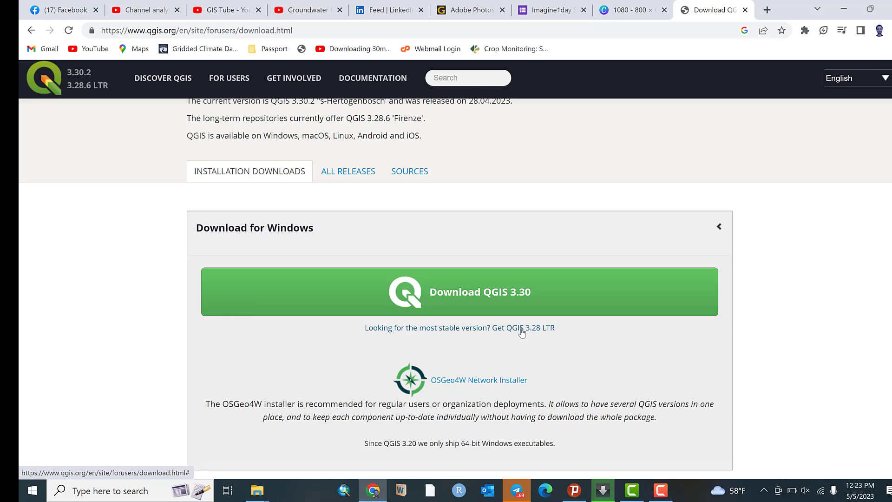
Get the QGIS 3.28 LTR installer, closing the thank-you message and confirming DOWNLOAD NOW.
{"action": "left_click", "coordinate": [458, 292]}
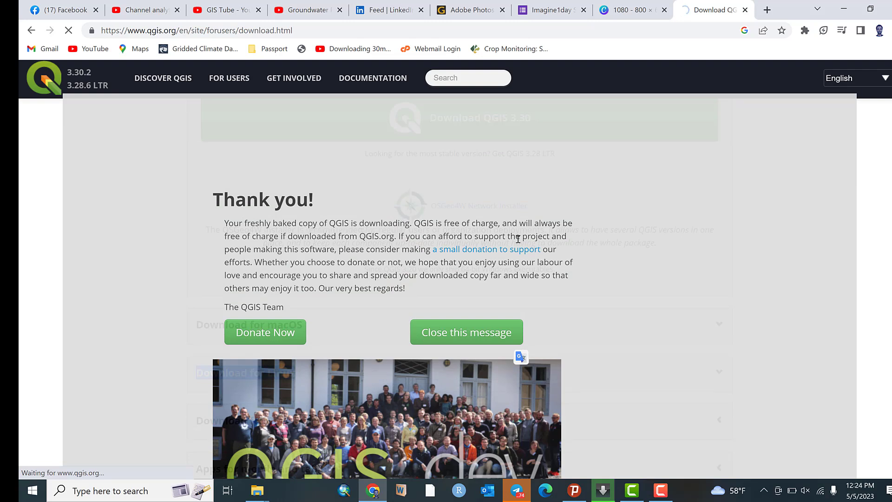
{"action": "mouse_move", "coordinate": [712, 10]}
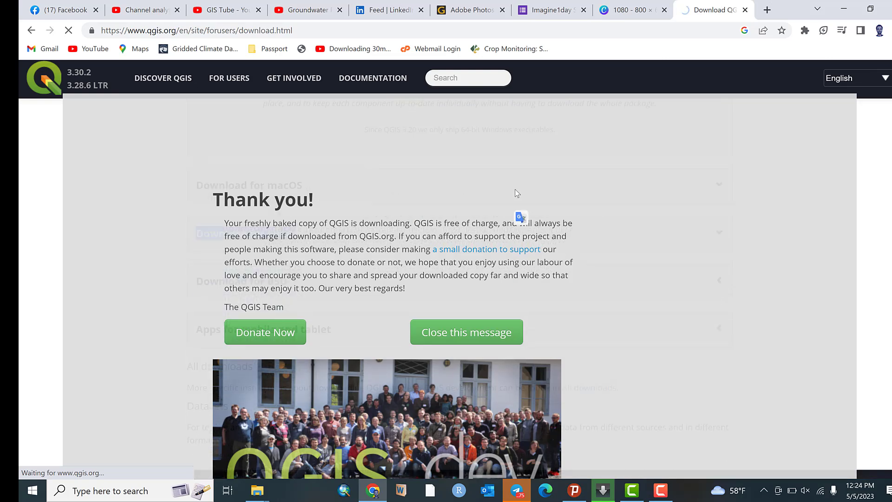
{"action": "scroll", "scroll_direction": "down", "scroll_amount": 3}
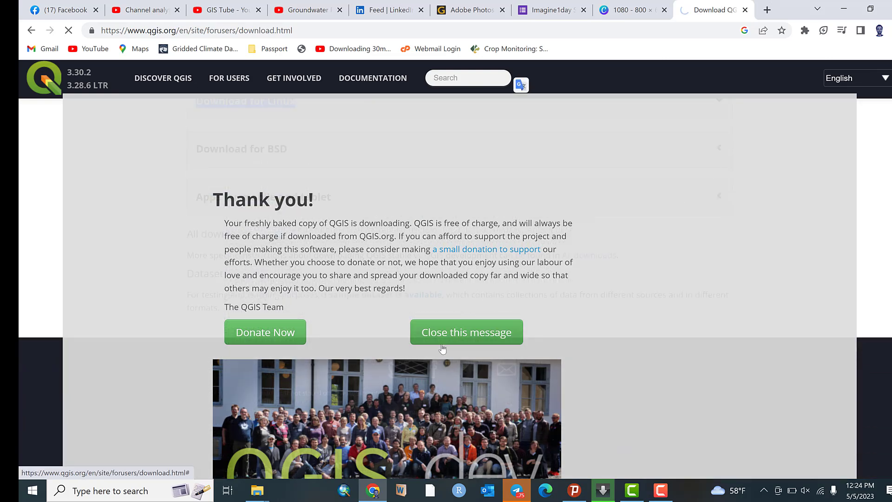
{"action": "left_click", "coordinate": [466, 332]}
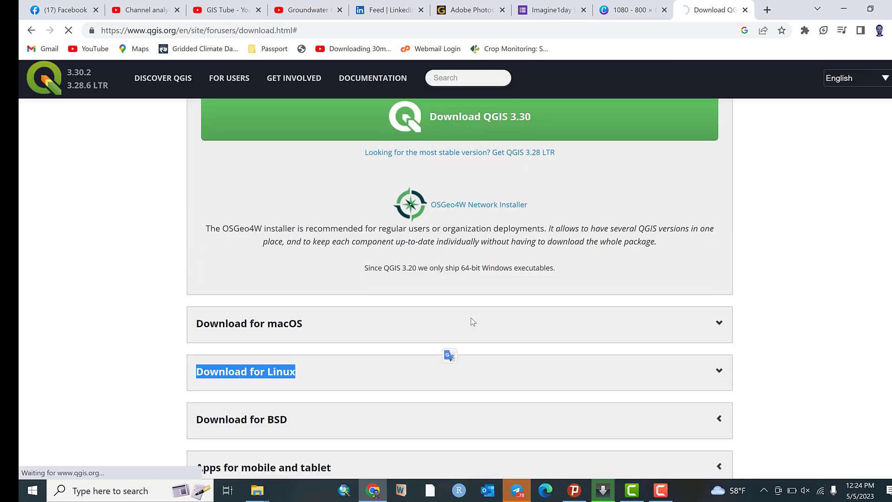
{"action": "scroll", "scroll_direction": "up", "scroll_amount": 3}
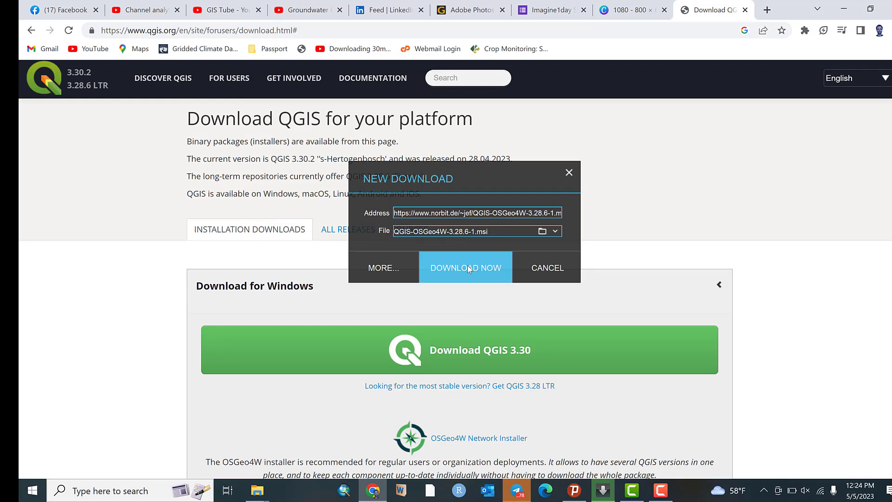
{"action": "left_click", "coordinate": [465, 268]}
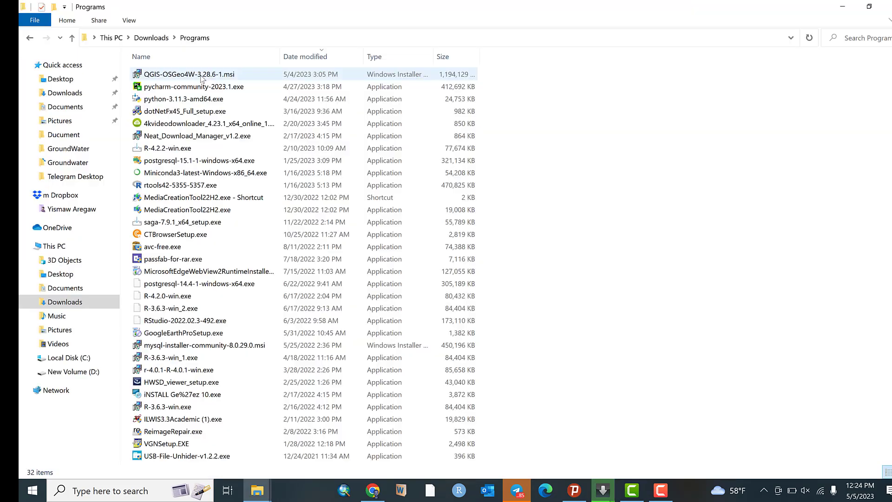
{"action": "mouse_move", "coordinate": [187, 74]}
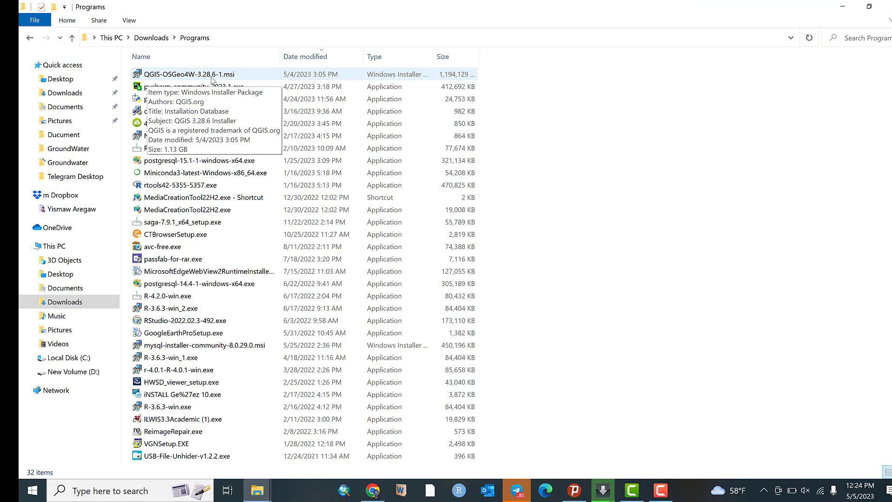
{"action": "mouse_move", "coordinate": [179, 79]}
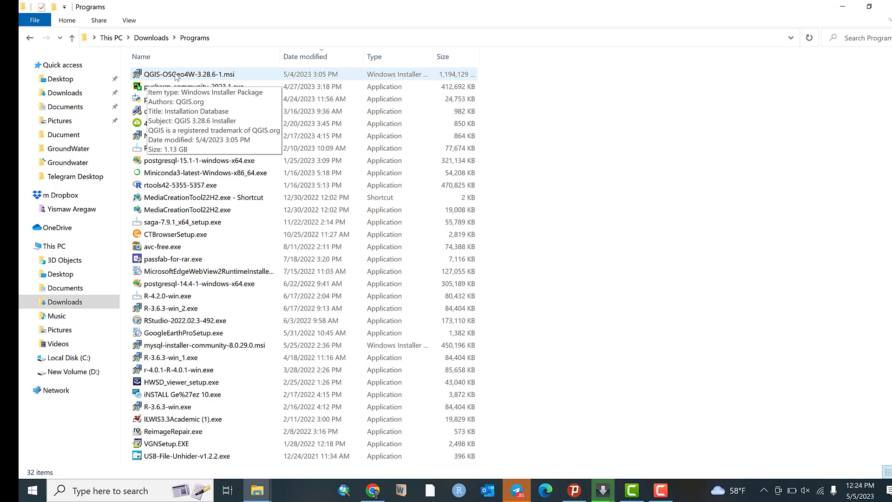
Launch QGIS-OSGeo4W-3.28.6-1.msi to bring up the Setup Wizard welcome page.
{"action": "double_click", "coordinate": [189, 74]}
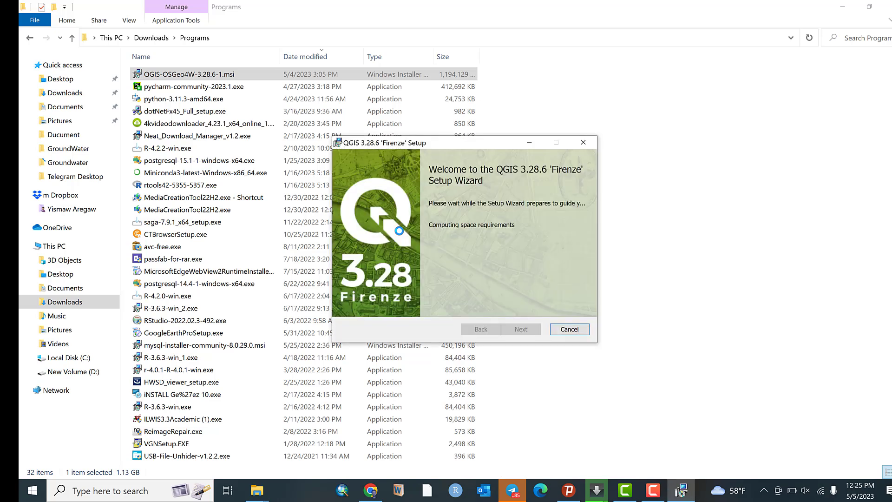
{"action": "mouse_move", "coordinate": [490, 197]}
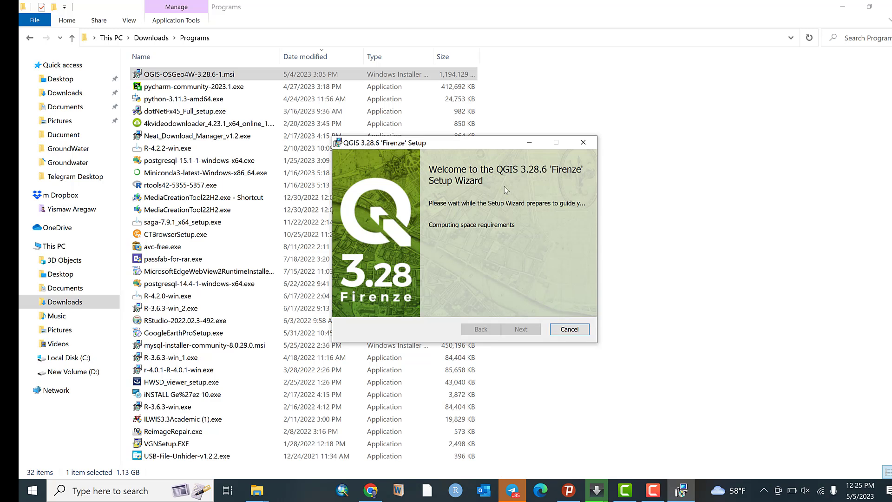
{"action": "mouse_move", "coordinate": [486, 213]}
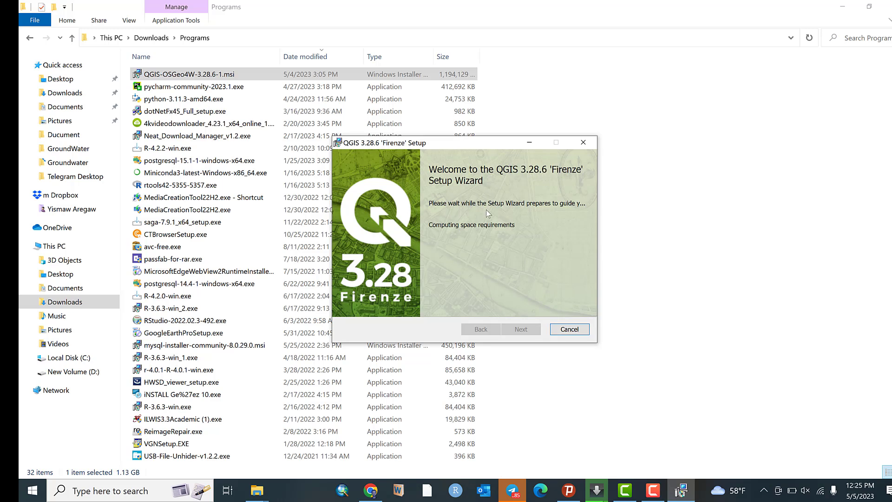
{"action": "mouse_move", "coordinate": [568, 212]}
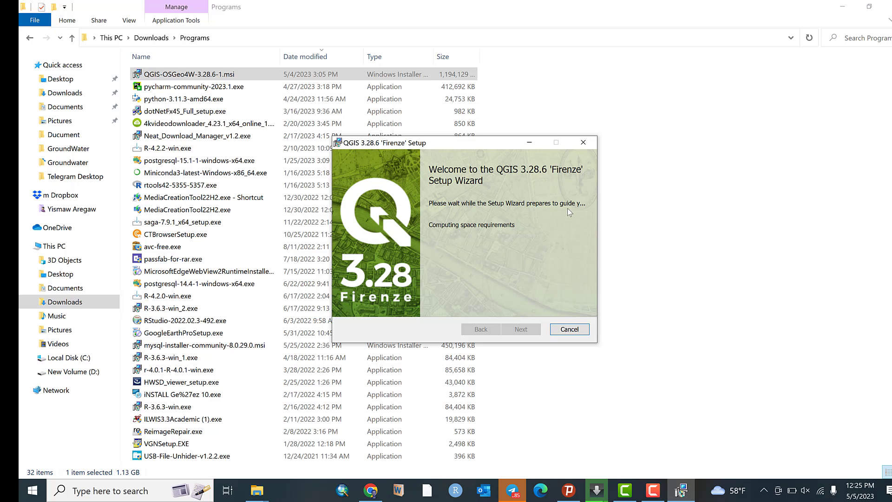
{"action": "mouse_move", "coordinate": [487, 276]}
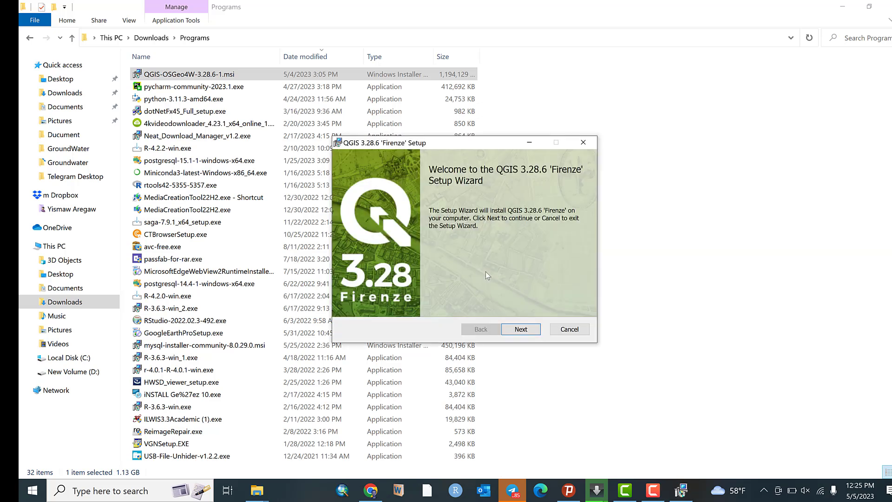
{"action": "mouse_move", "coordinate": [419, 151]}
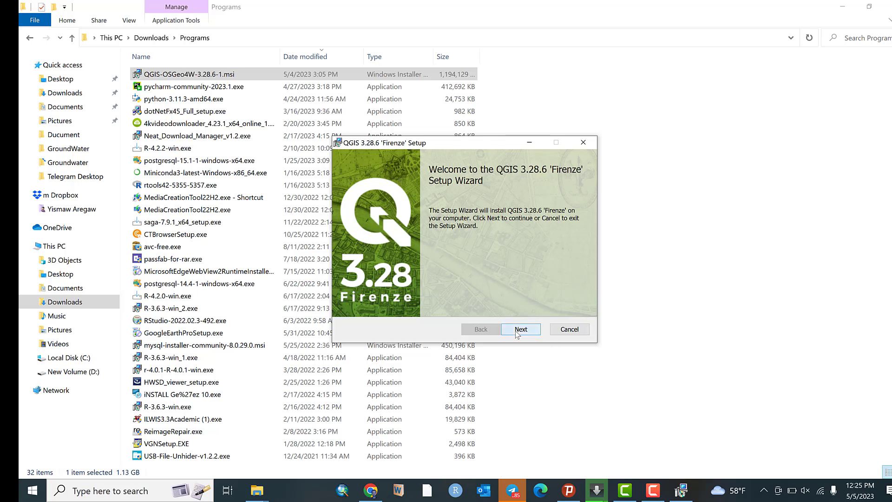
Get past the welcome page and accept the QGIS license agreement.
{"action": "left_click", "coordinate": [520, 329]}
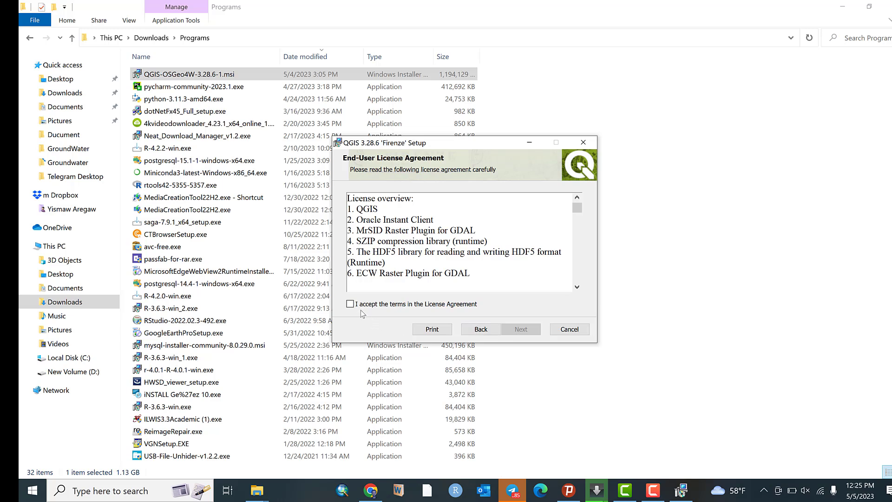
{"action": "left_click", "coordinate": [350, 303]}
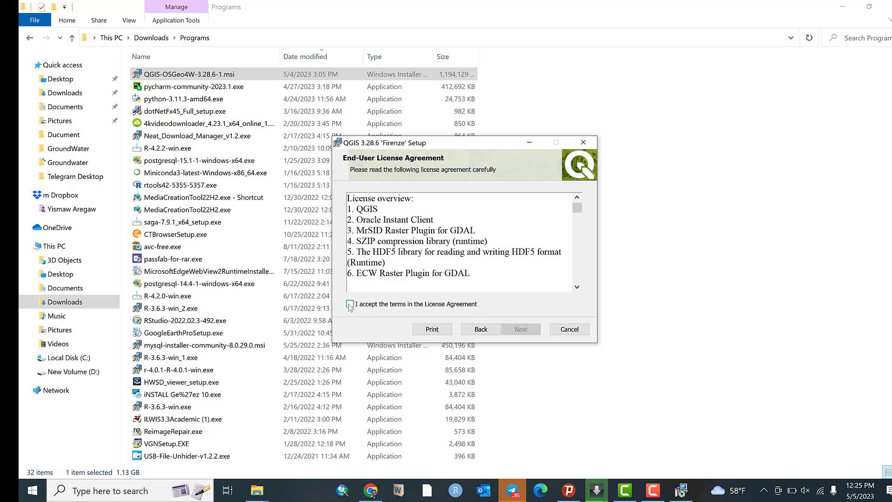
{"action": "left_click", "coordinate": [350, 304]}
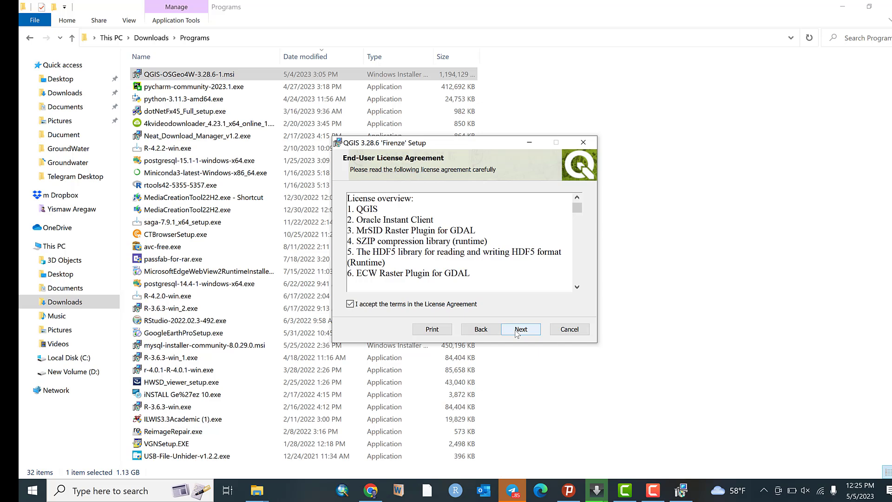
{"action": "left_click", "coordinate": [519, 329]}
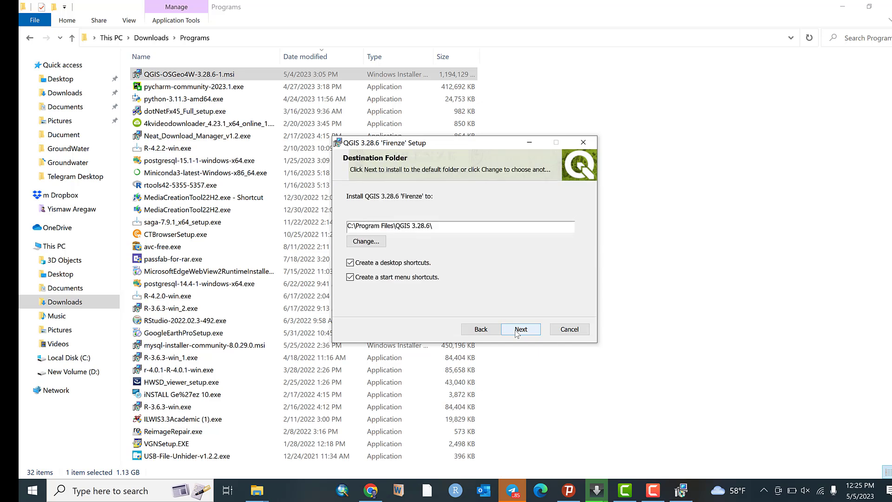
{"action": "left_click", "coordinate": [518, 329]}
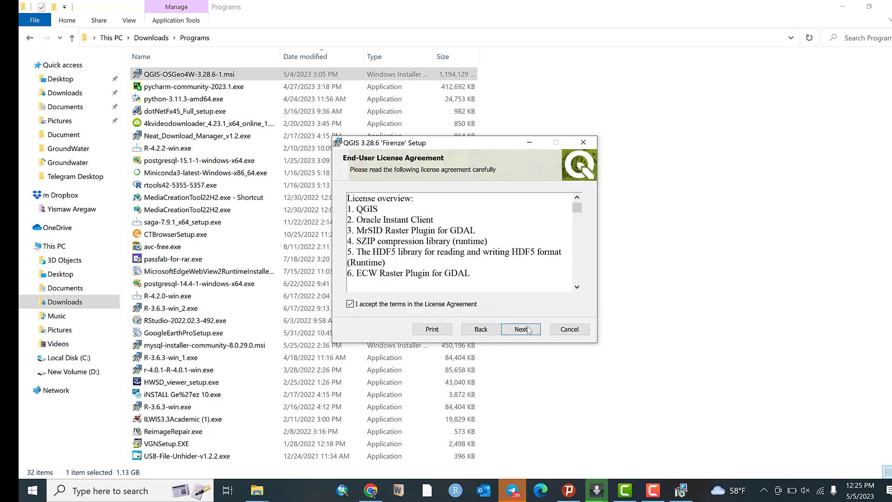
Turn off the desktop shortcut and advance to the Ready to install page.
{"action": "left_click", "coordinate": [519, 329]}
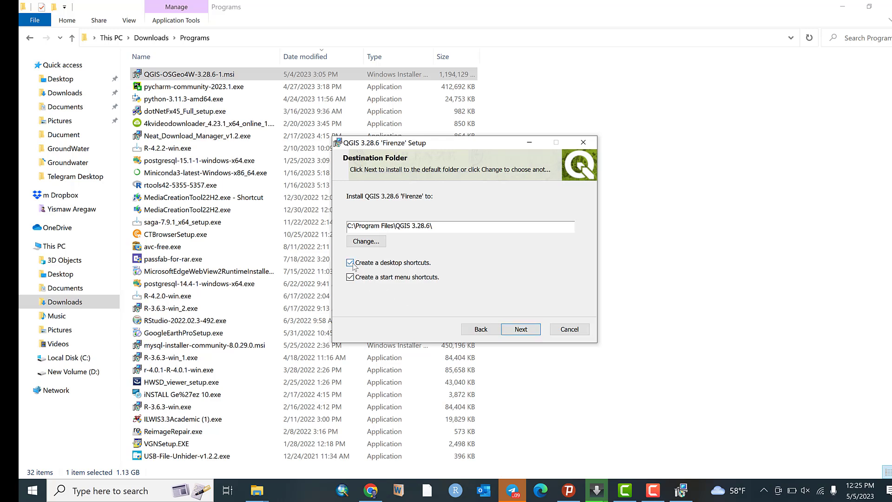
{"action": "mouse_move", "coordinate": [412, 266]}
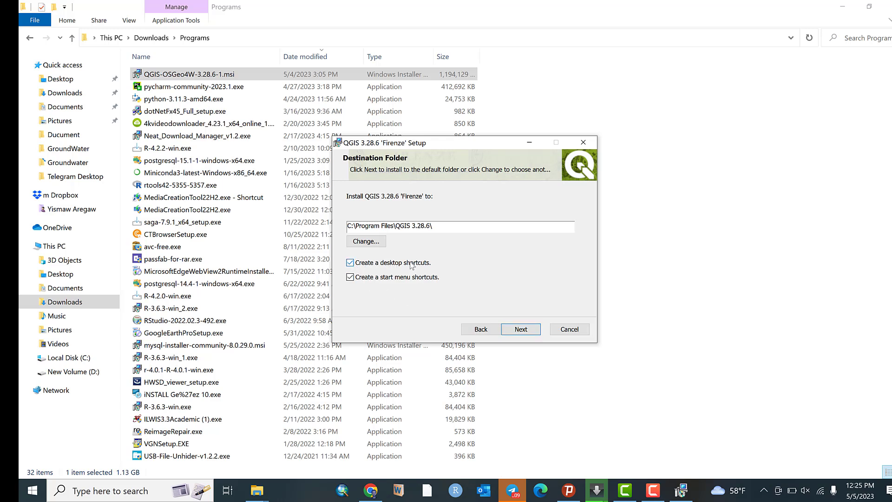
{"action": "left_click", "coordinate": [350, 262]}
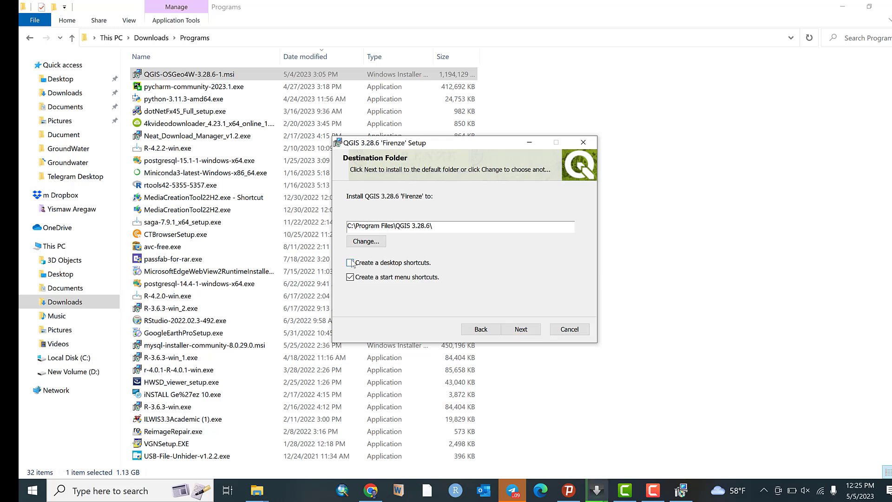
{"action": "left_click", "coordinate": [519, 329]}
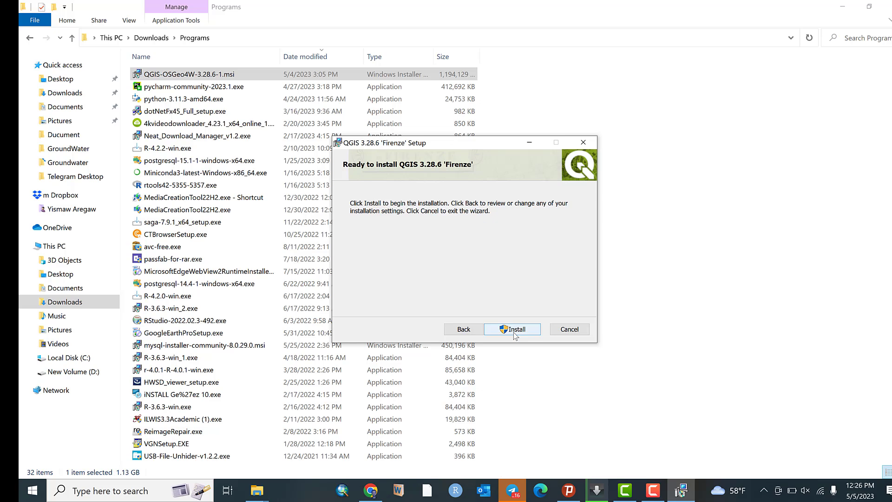
Install QGIS 3.28.6 'Firenze' and wait for the completion page.
{"action": "left_click", "coordinate": [511, 329]}
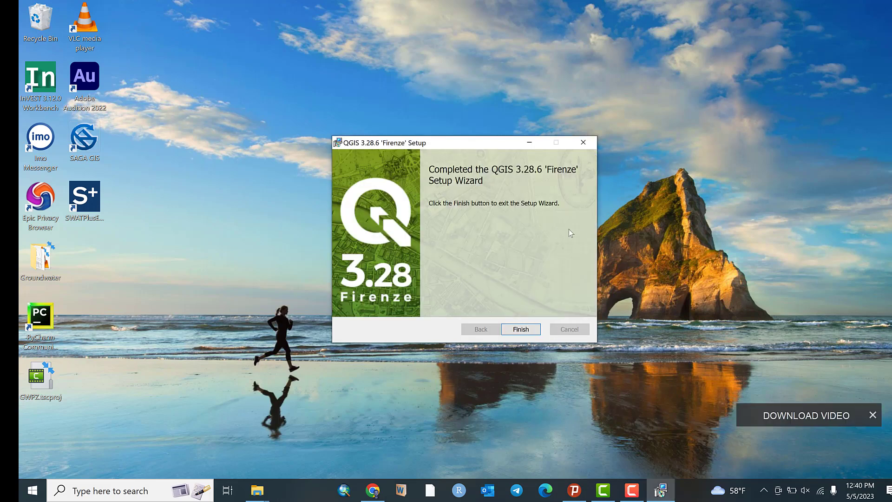
{"action": "mouse_move", "coordinate": [524, 220]}
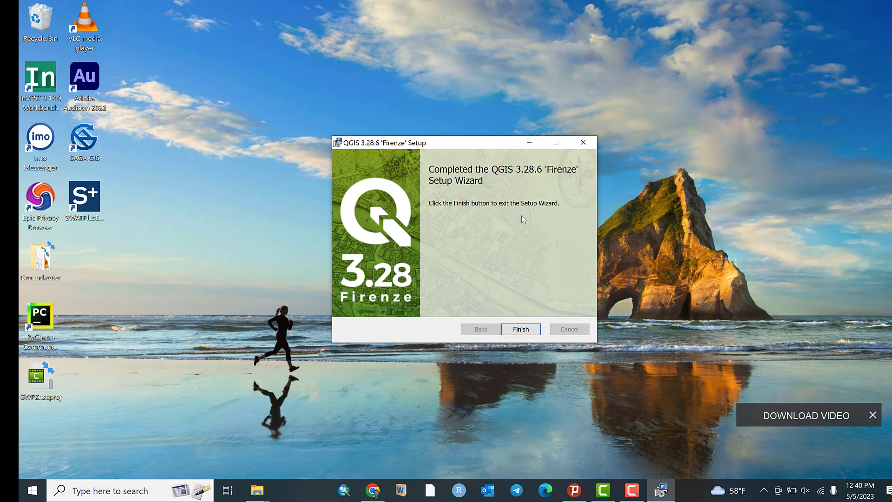
{"action": "mouse_move", "coordinate": [522, 212]}
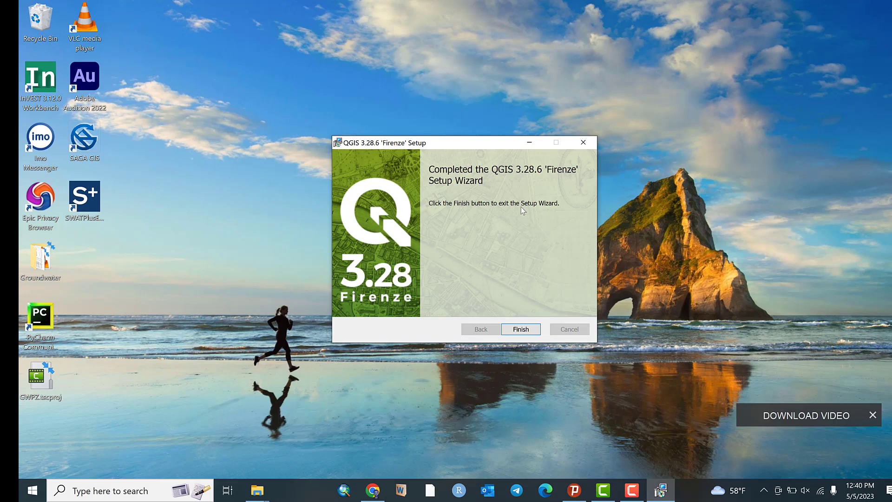
{"action": "mouse_move", "coordinate": [472, 208]}
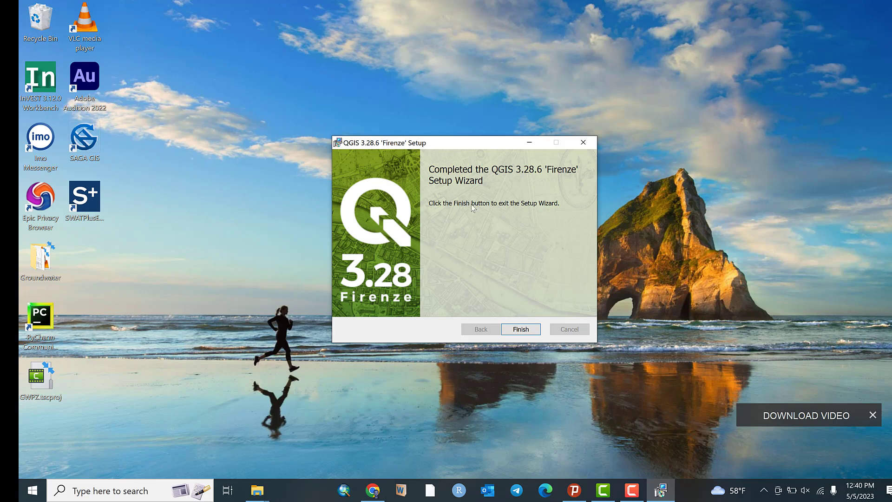
{"action": "mouse_move", "coordinate": [494, 210]}
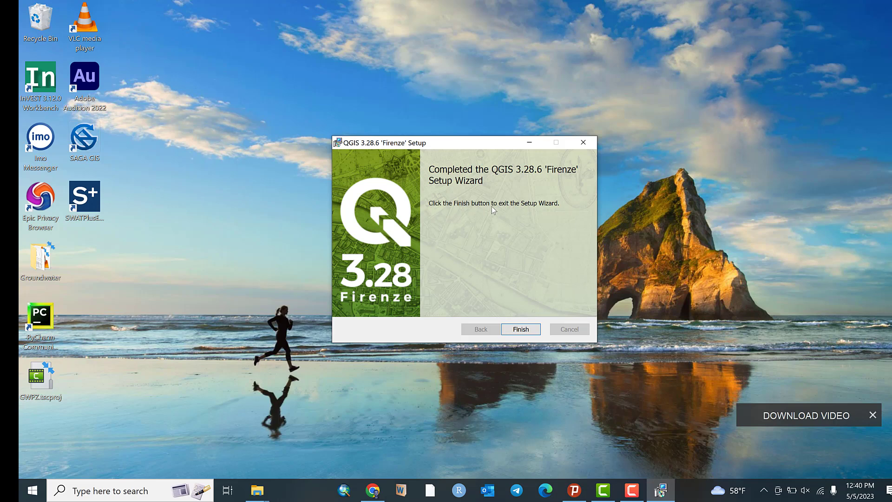
{"action": "mouse_move", "coordinate": [494, 316]}
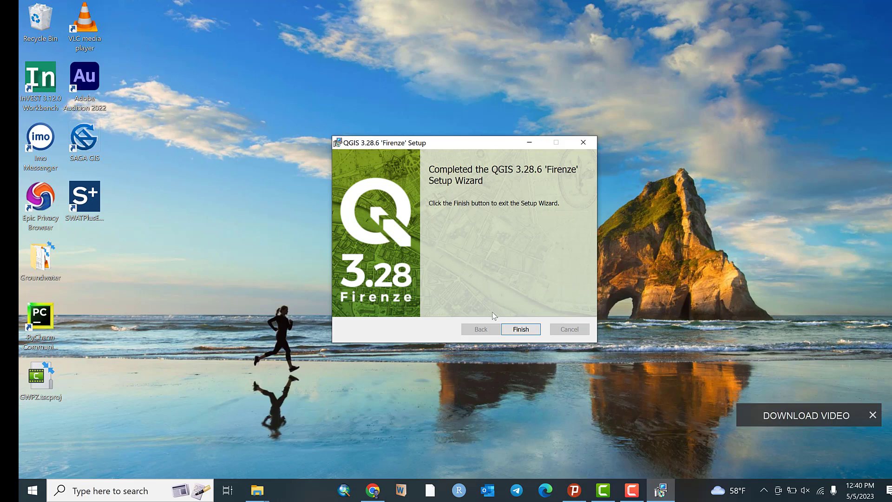
Finish the QGIS setup wizard and launch QGIS 3.28.6 'Firenze' from the Start menu.
{"action": "left_click", "coordinate": [520, 329]}
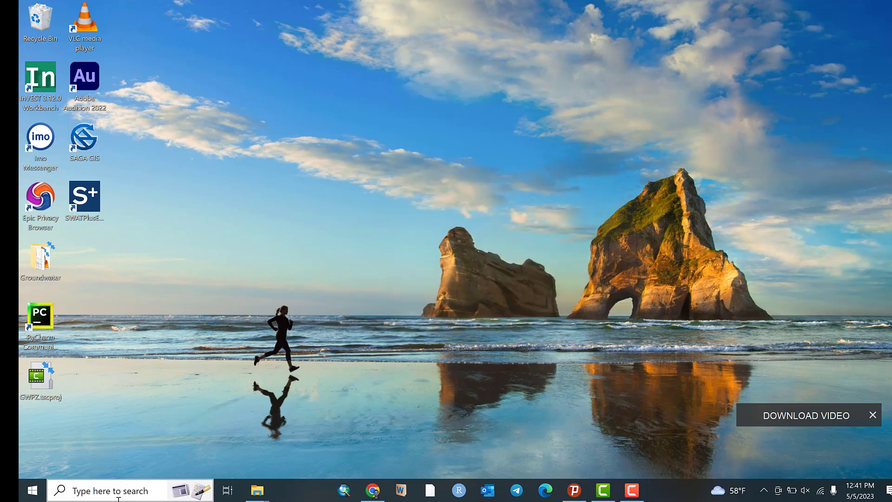
{"action": "left_click", "coordinate": [114, 489]}
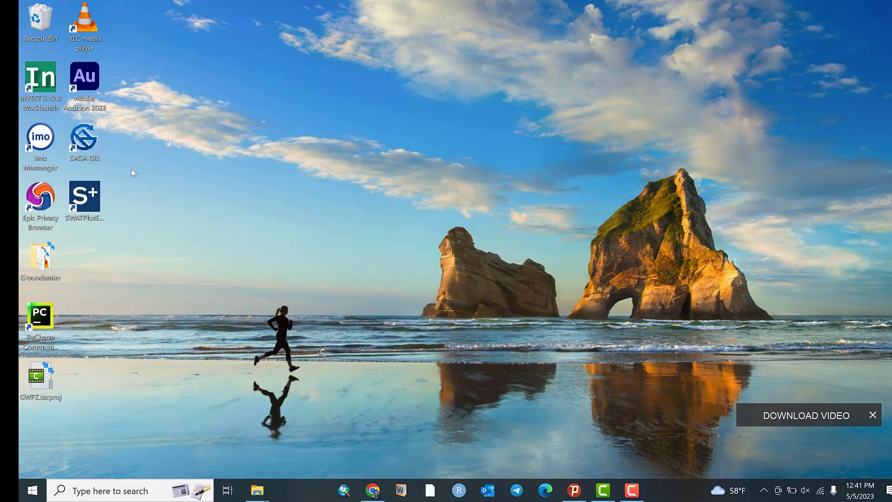
{"action": "mouse_move", "coordinate": [304, 226]}
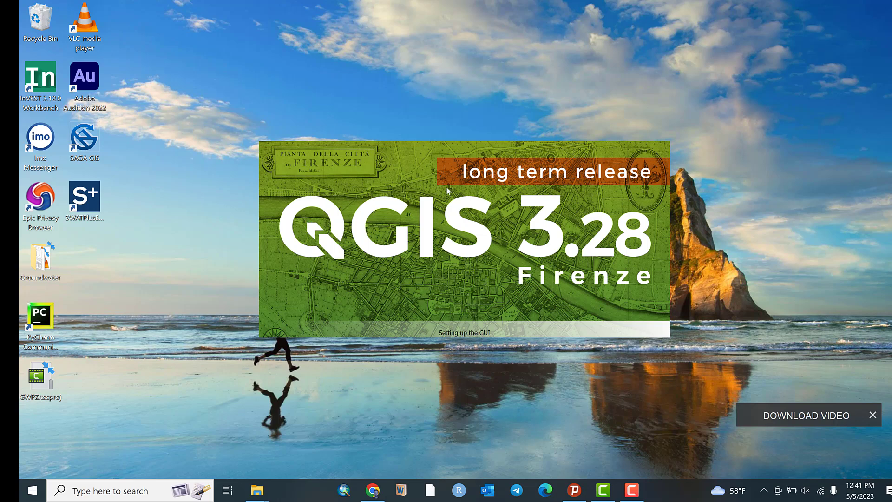
{"action": "mouse_move", "coordinate": [538, 181]}
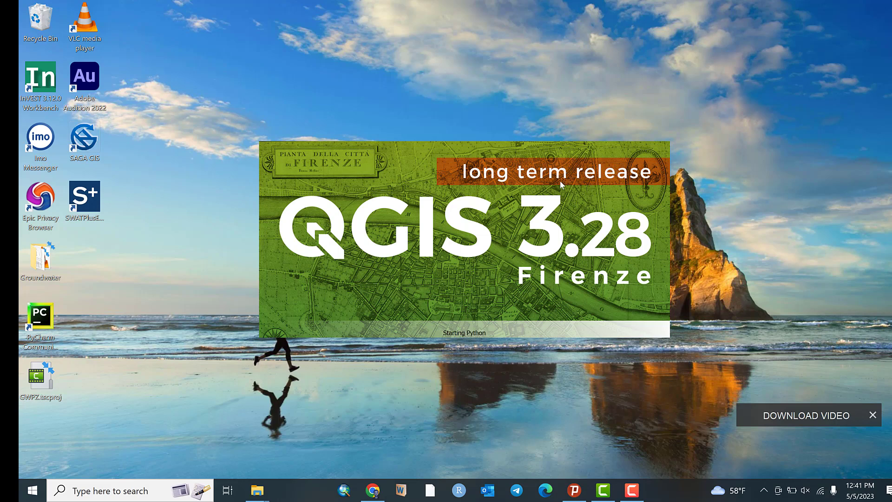
{"action": "mouse_move", "coordinate": [583, 215]}
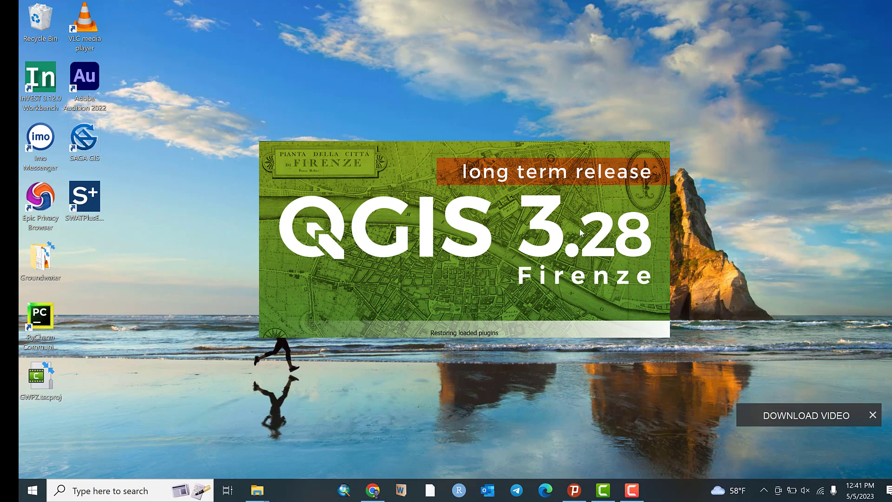
{"action": "mouse_move", "coordinate": [542, 216]}
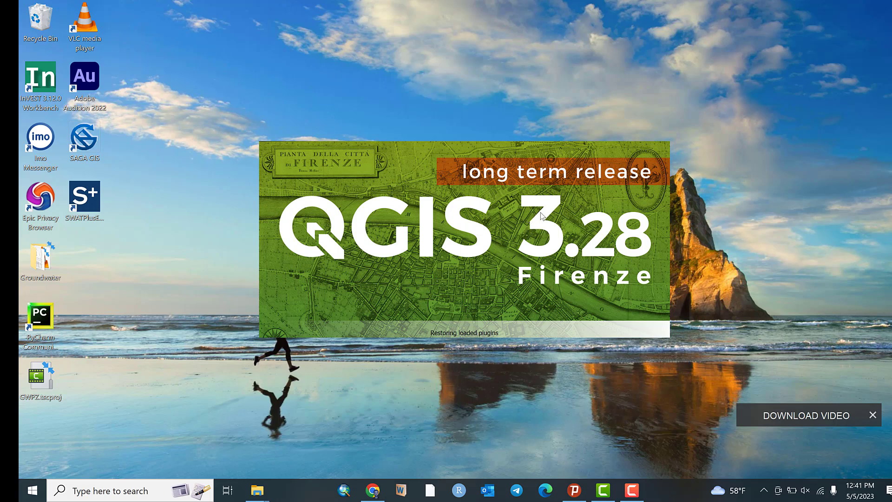
{"action": "mouse_move", "coordinate": [681, 312]}
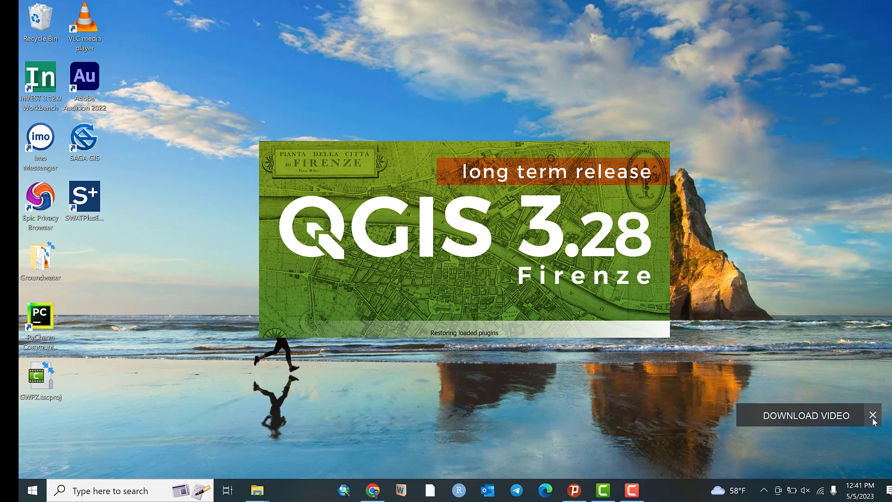
{"action": "left_click", "coordinate": [872, 416]}
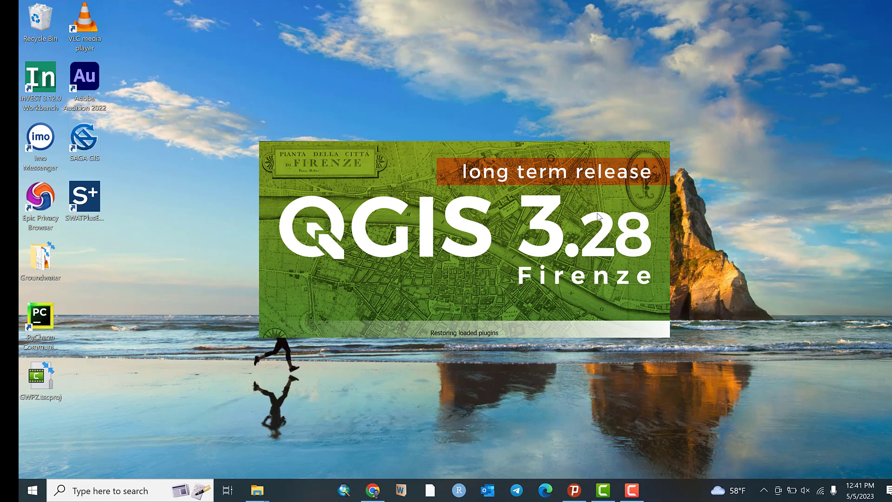
{"action": "mouse_move", "coordinate": [450, 235]}
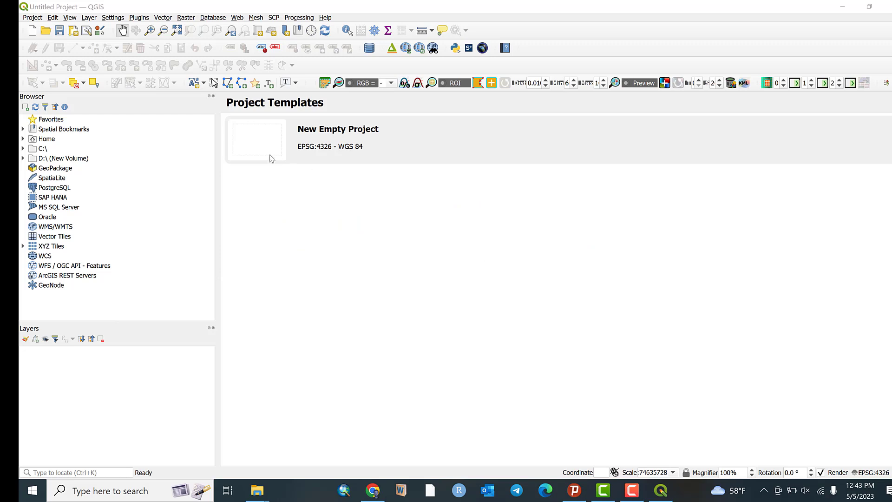
{"action": "mouse_move", "coordinate": [322, 185]}
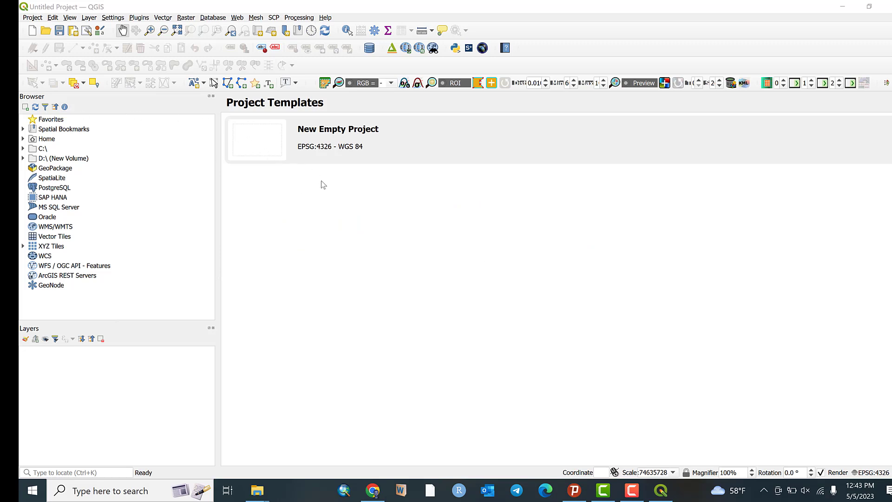
{"action": "mouse_move", "coordinate": [816, 182]}
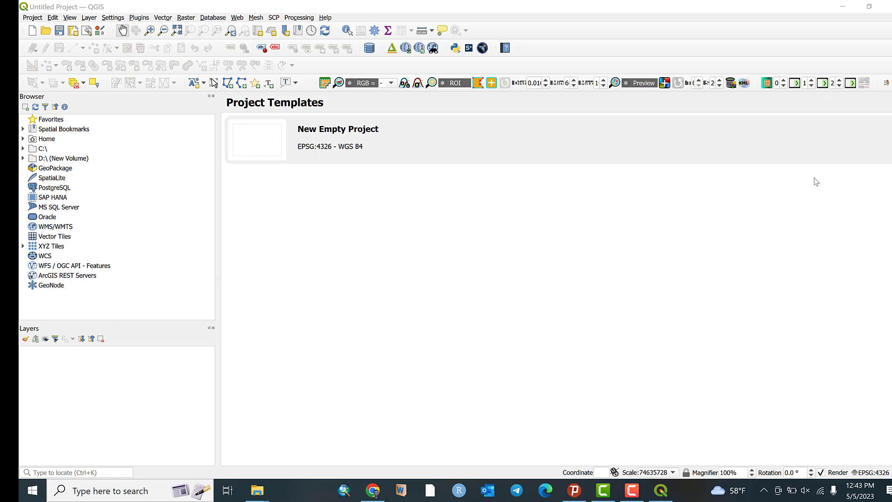
{"action": "mouse_move", "coordinate": [650, 352]}
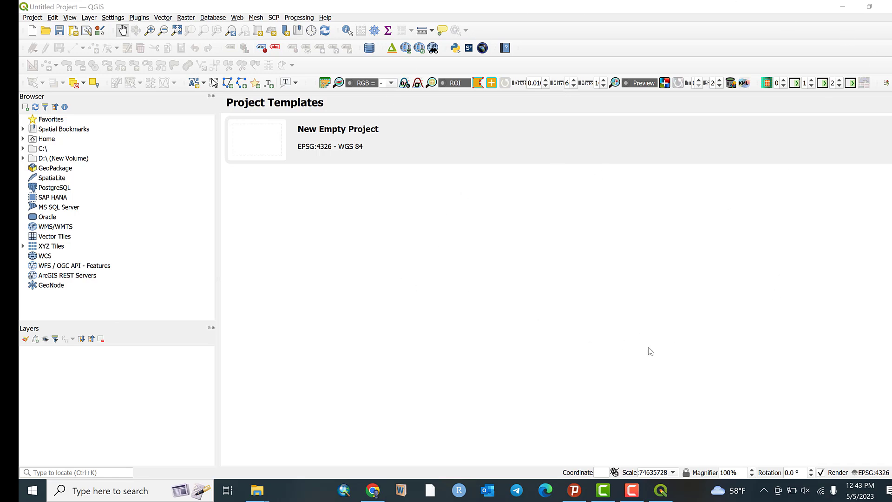
{"action": "mouse_move", "coordinate": [459, 127]}
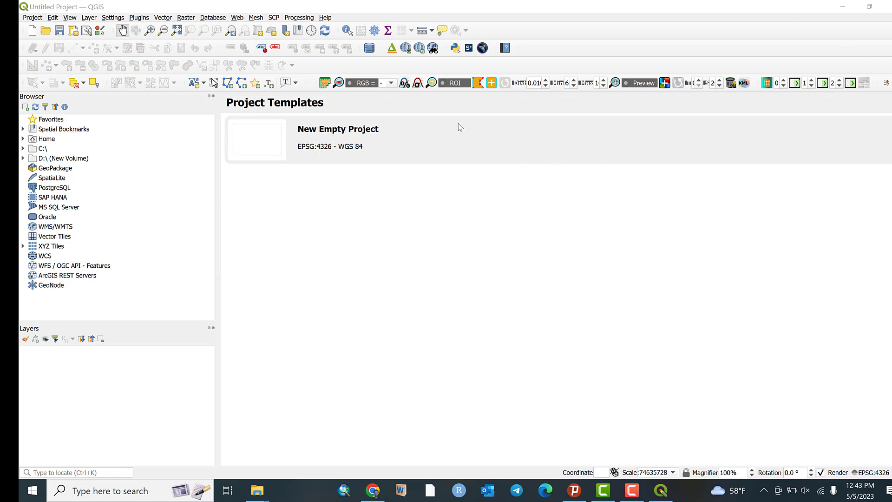
{"action": "mouse_move", "coordinate": [122, 177]}
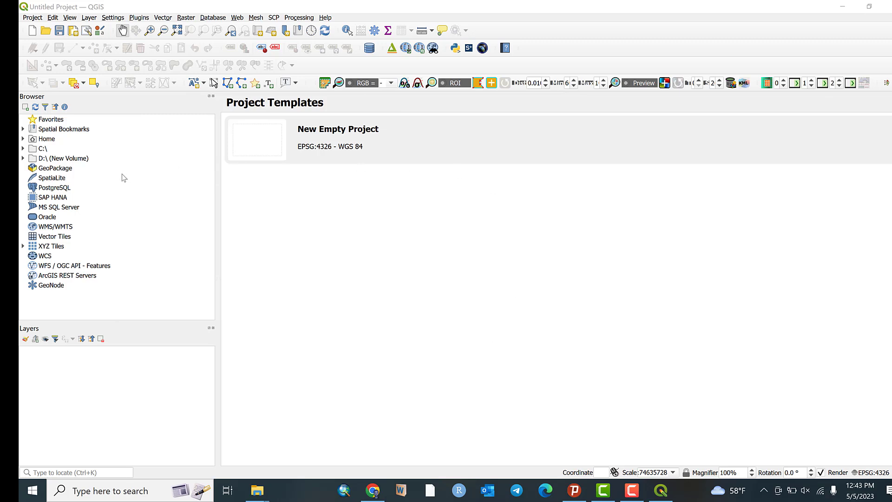
{"action": "mouse_move", "coordinate": [93, 165]}
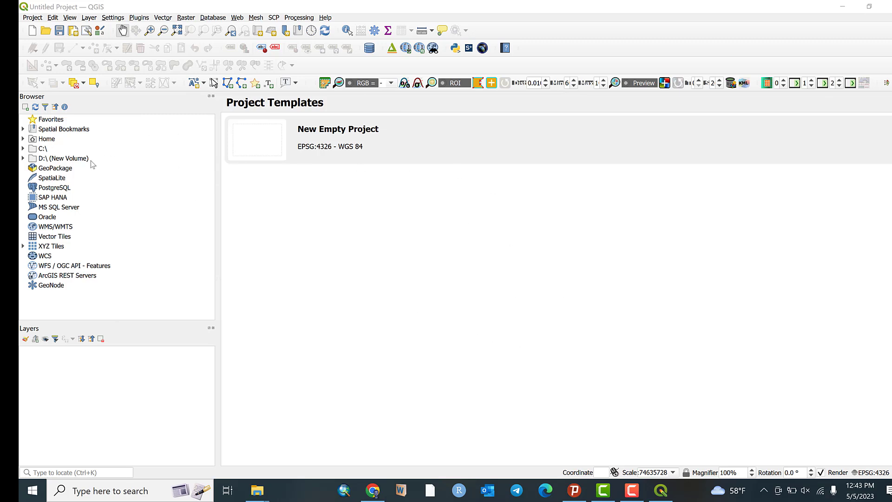
{"action": "mouse_move", "coordinate": [457, 337]}
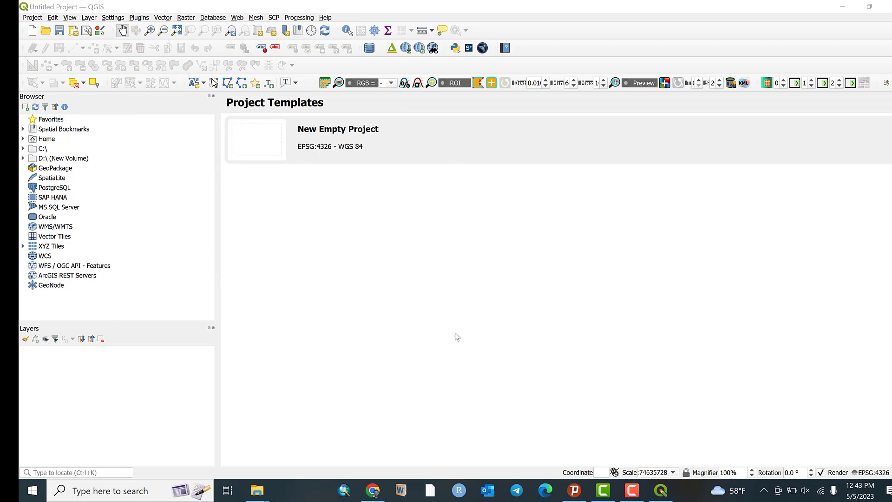
{"action": "mouse_move", "coordinate": [396, 257]}
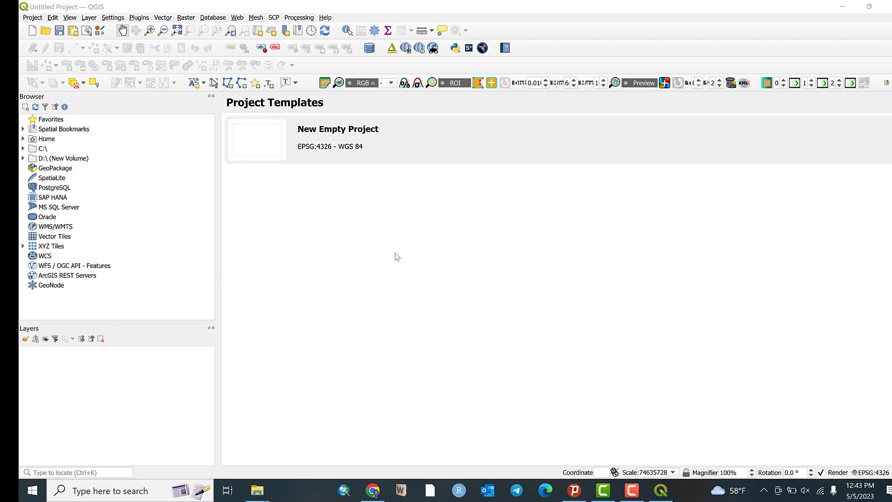
{"action": "mouse_move", "coordinate": [269, 307]}
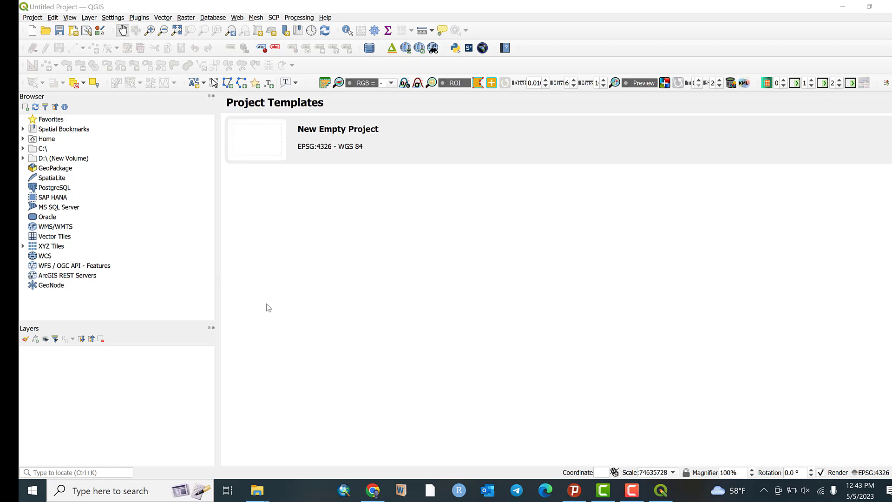
{"action": "mouse_move", "coordinate": [268, 243]}
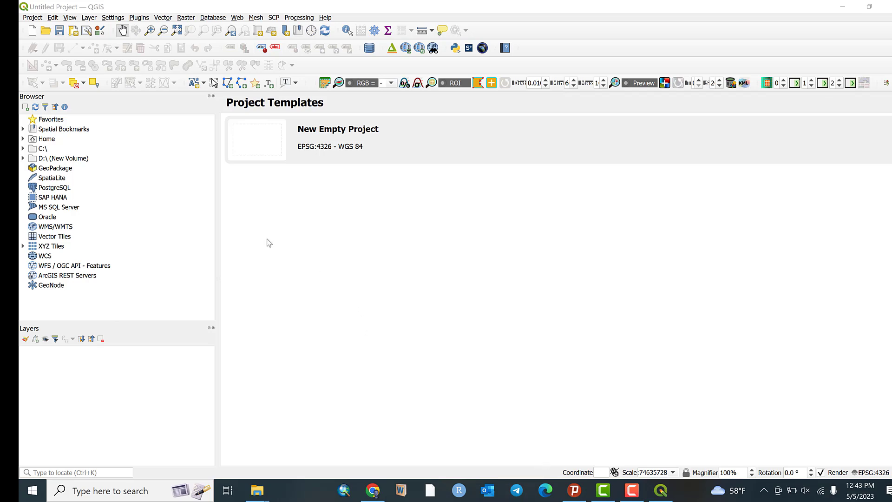